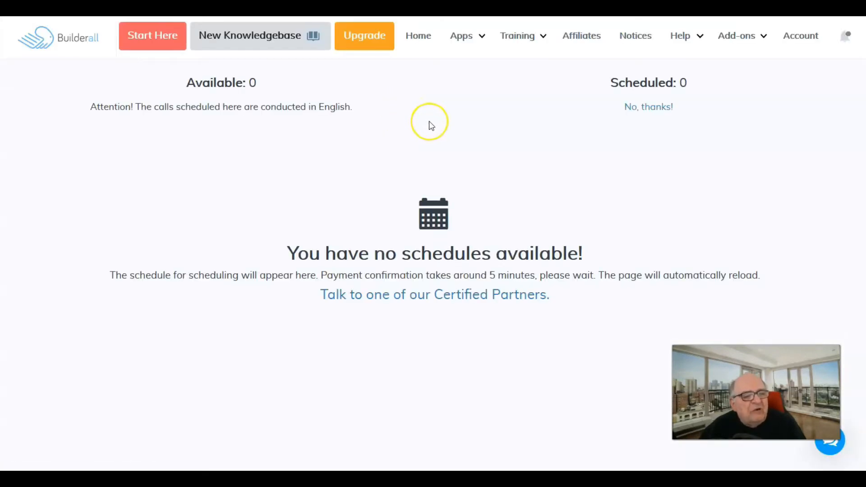
mouse_move(434, 105)
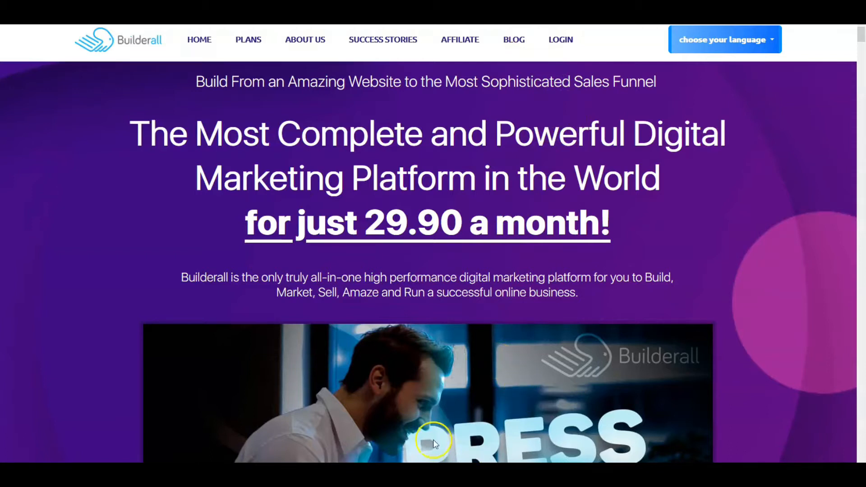
Scroll down the Builderall homepage through the feature list and the included tool cards.
scroll(down, 3)
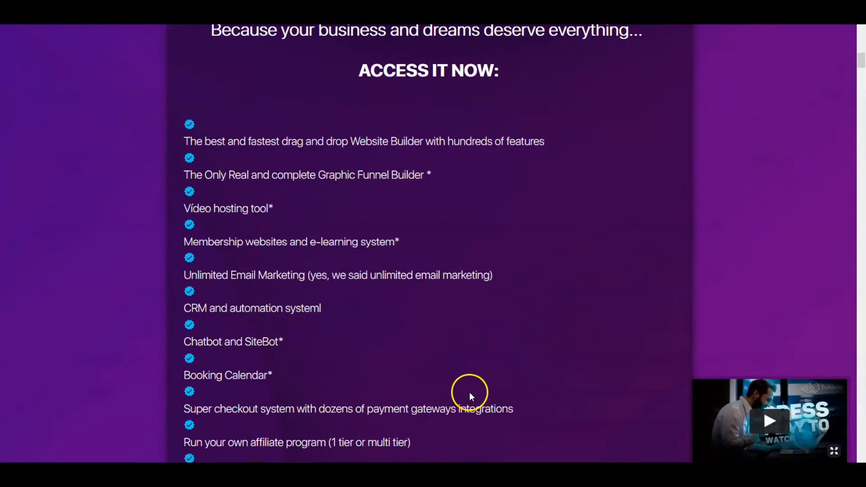
scroll(down, 3)
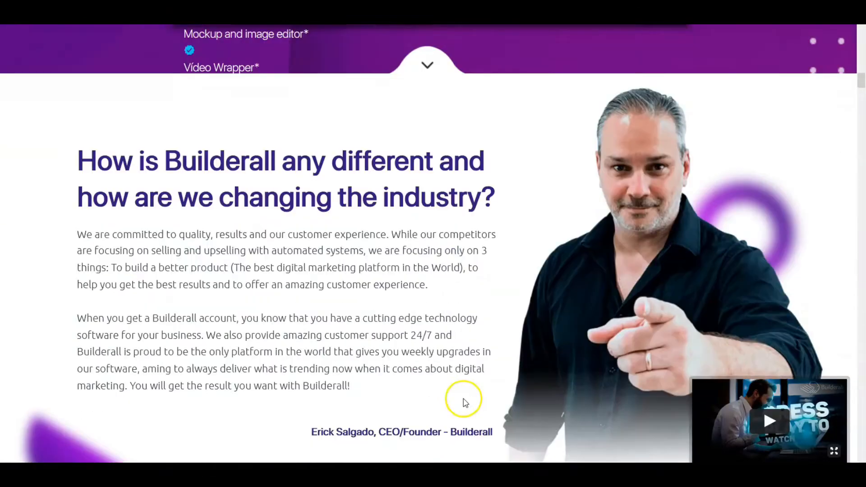
scroll(down, 3)
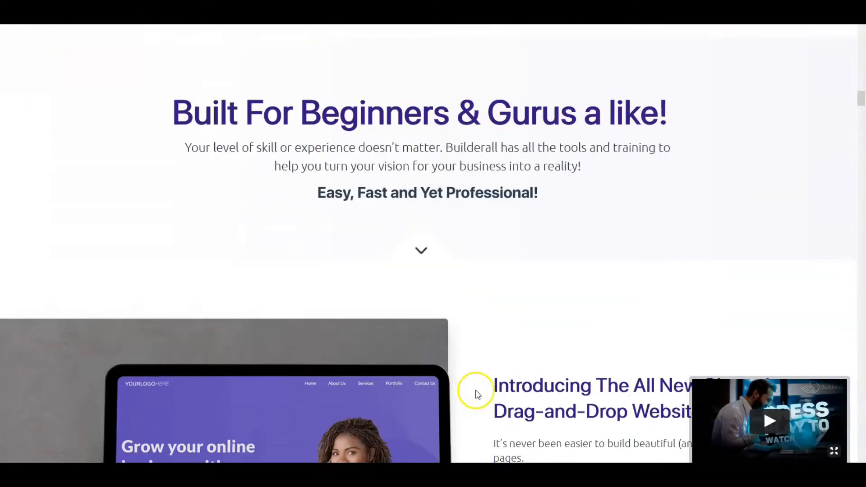
scroll(down, 3)
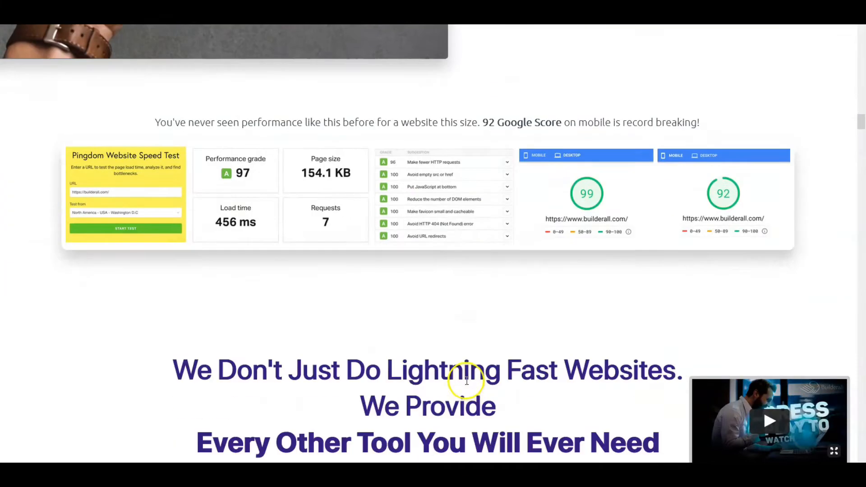
scroll(down, 3)
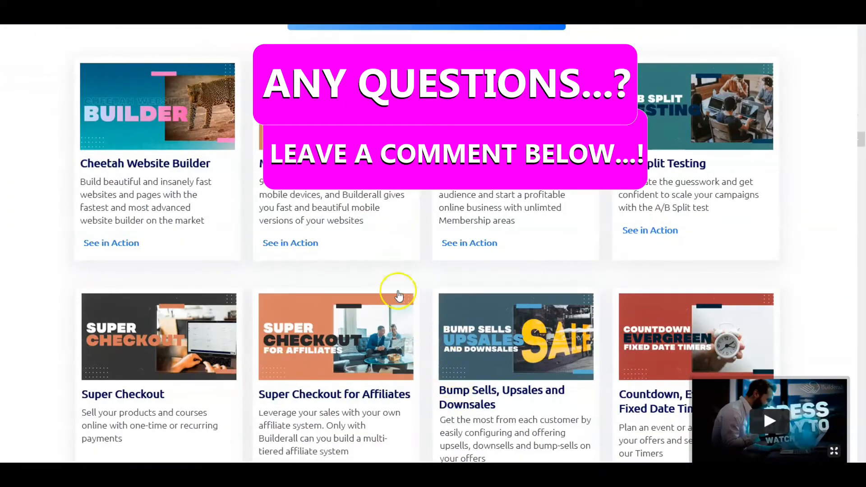
scroll(down, 3)
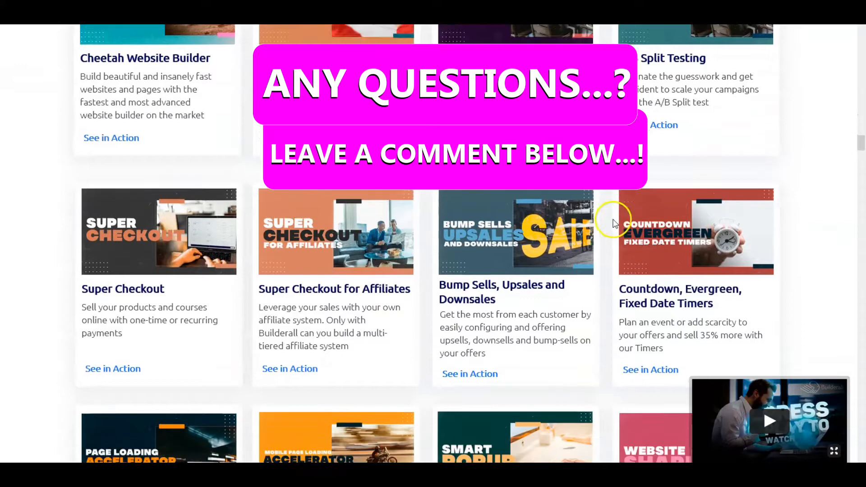
scroll(down, 3)
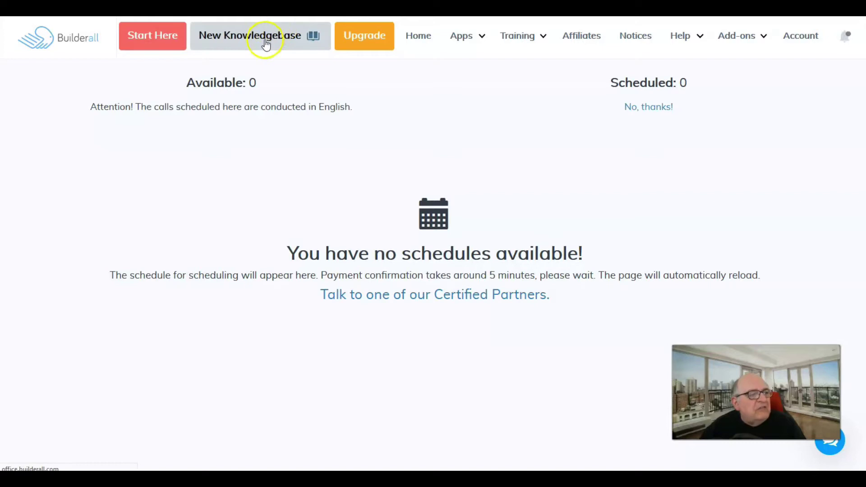
Use Start Here in the top navigation to reach the Builderall Assistant welcome chat.
click(263, 36)
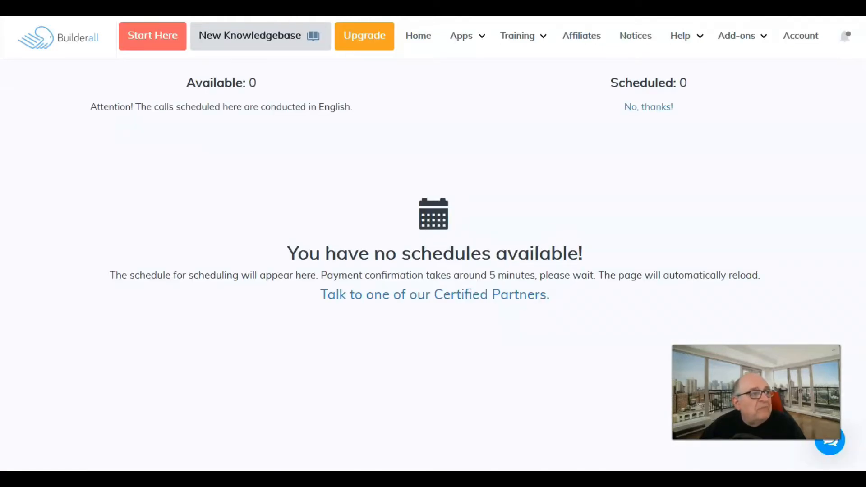
mouse_move(431, 72)
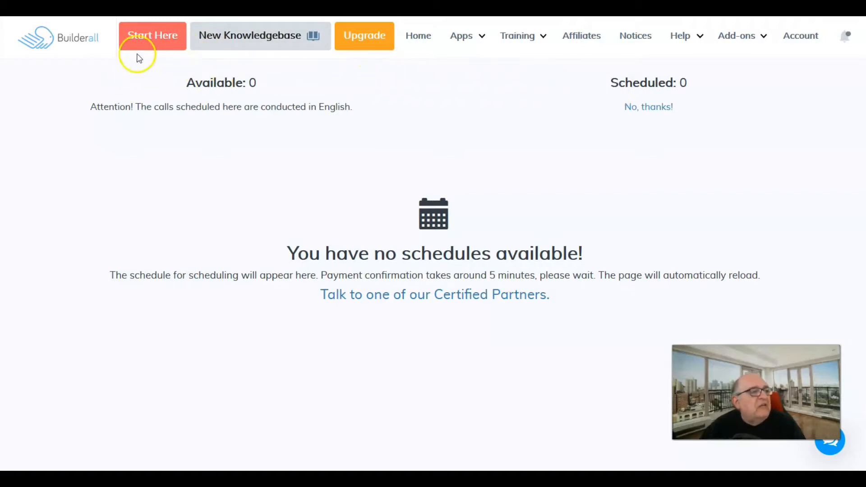
mouse_move(467, 79)
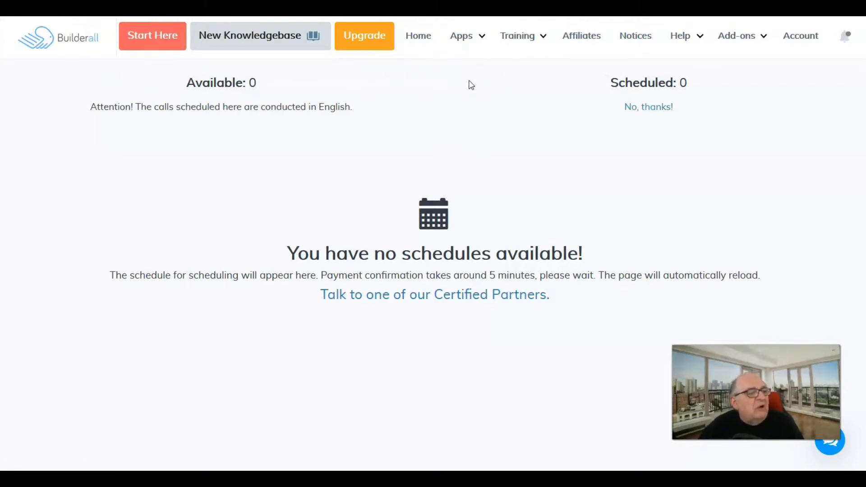
click(152, 36)
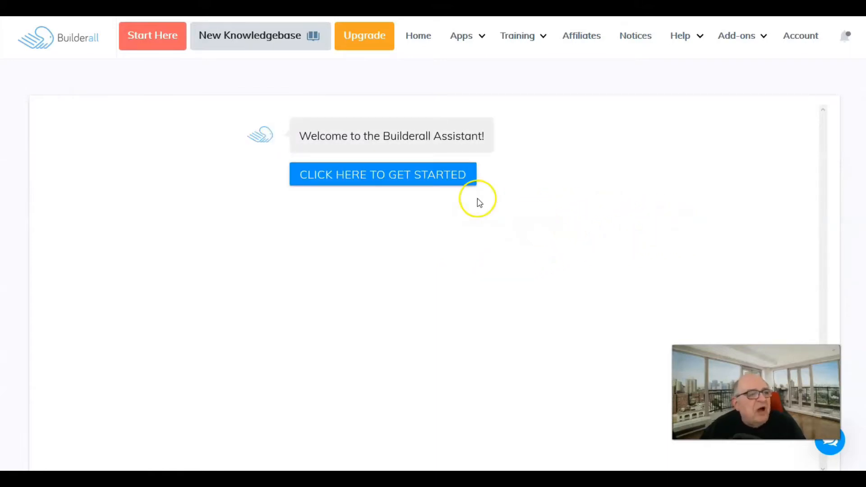
mouse_move(411, 188)
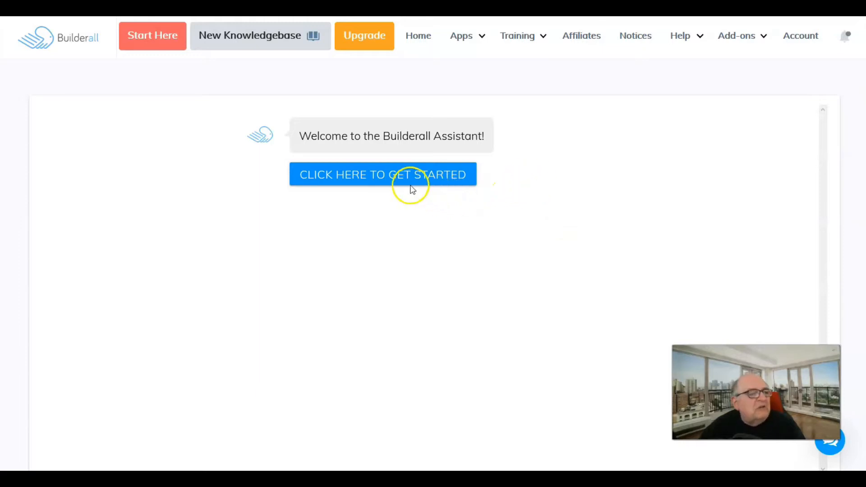
Start the assistant conversation and state the goal as using Builderall tools for my business.
click(382, 175)
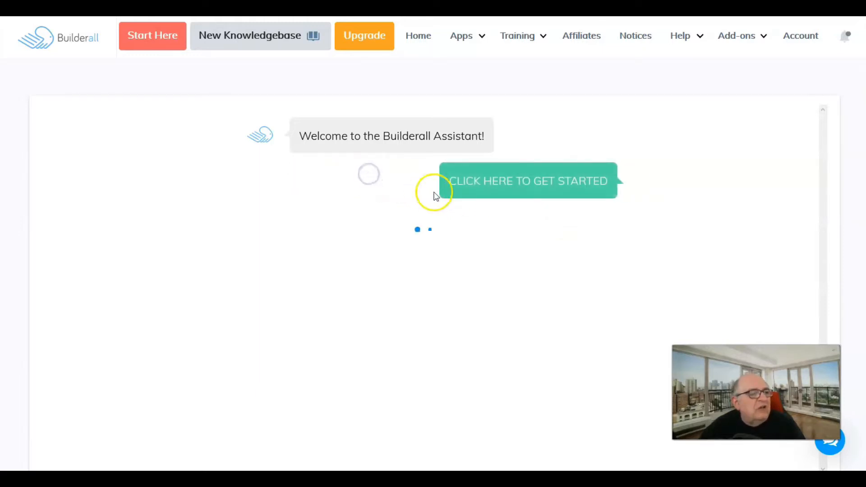
click(527, 180)
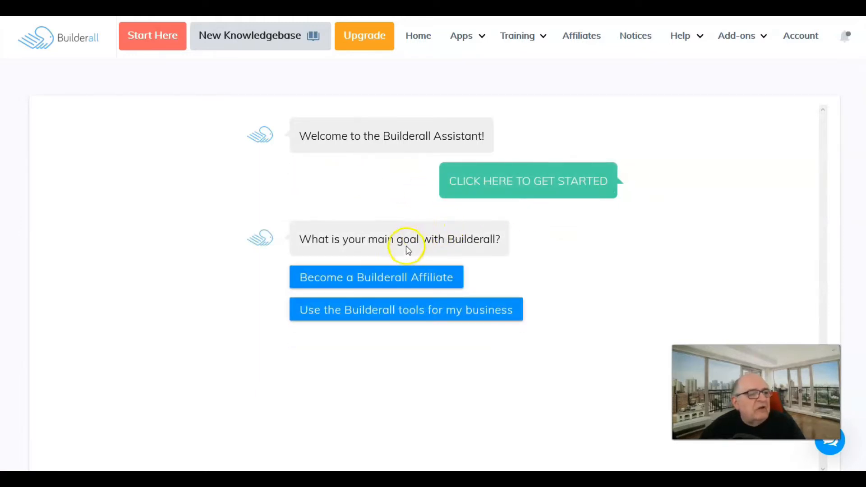
mouse_move(400, 282)
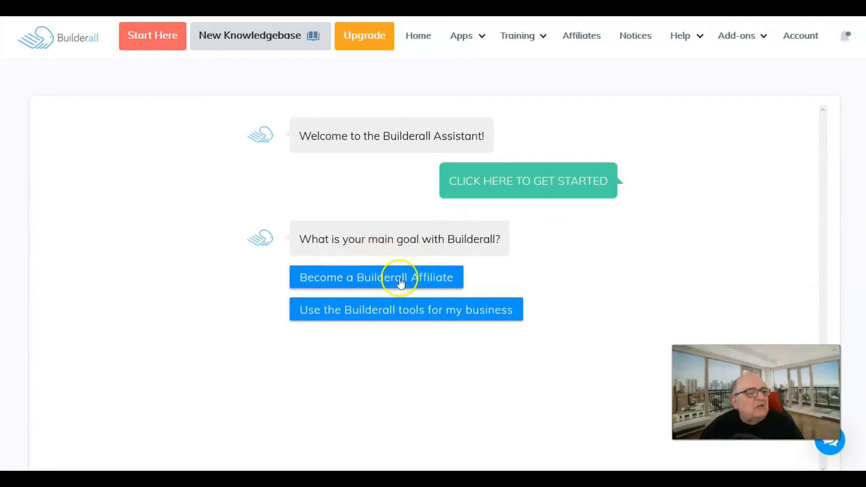
mouse_move(428, 284)
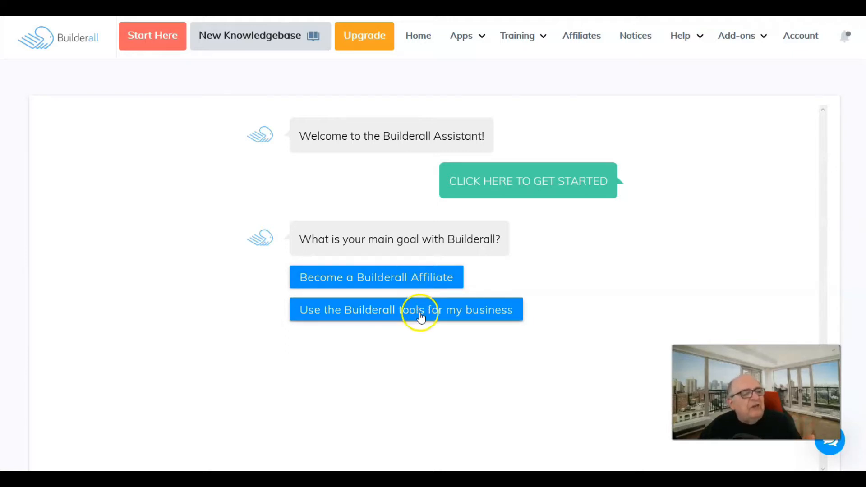
click(418, 310)
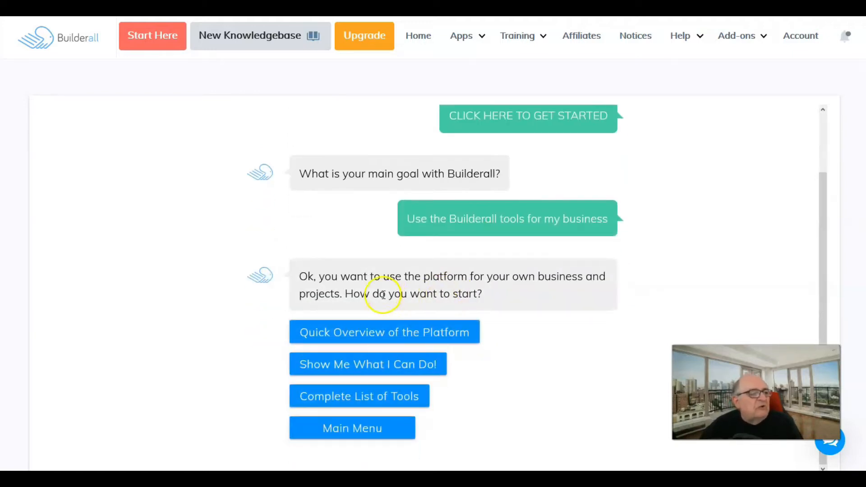
scroll(down, 3)
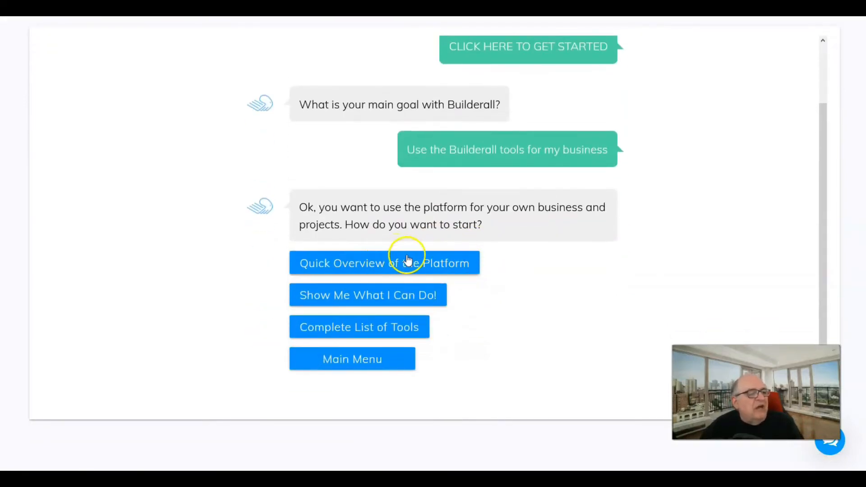
mouse_move(378, 303)
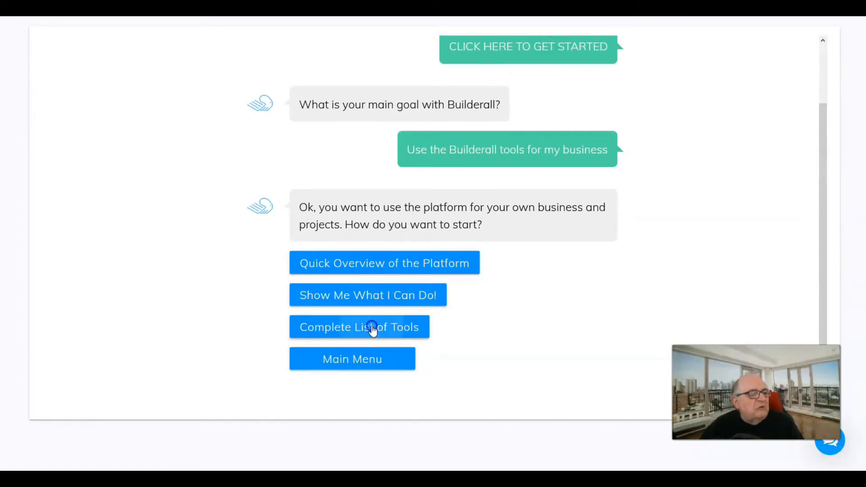
Request the Complete List of Tools, restarting the questions once, until the tool-category question appears.
click(359, 327)
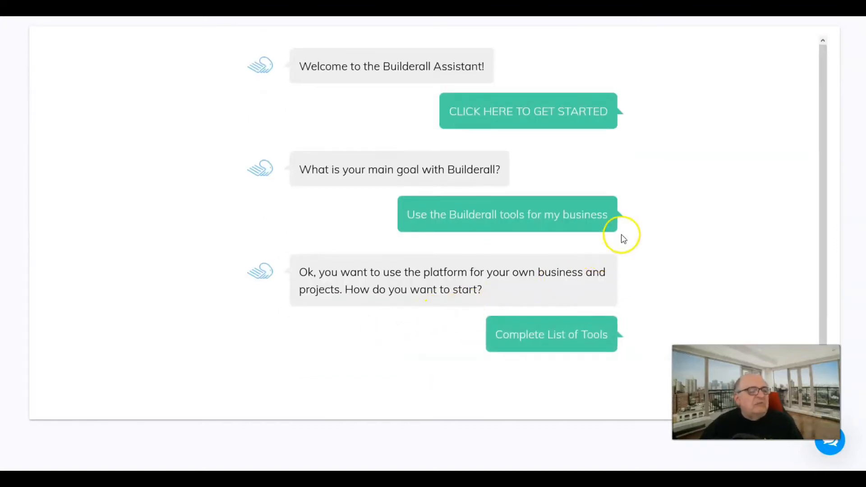
click(551, 334)
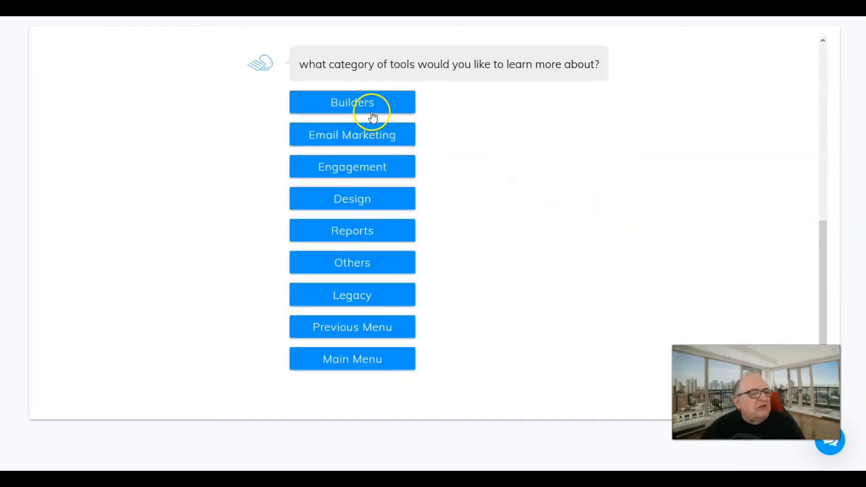
mouse_move(363, 358)
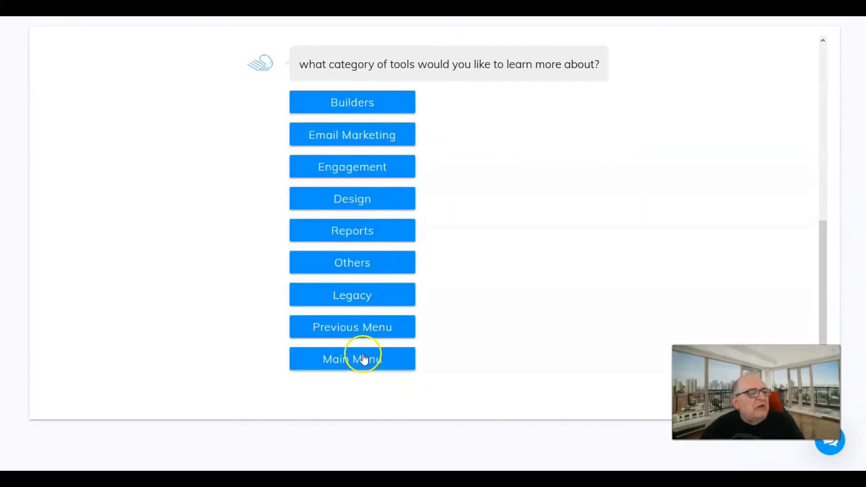
click(359, 359)
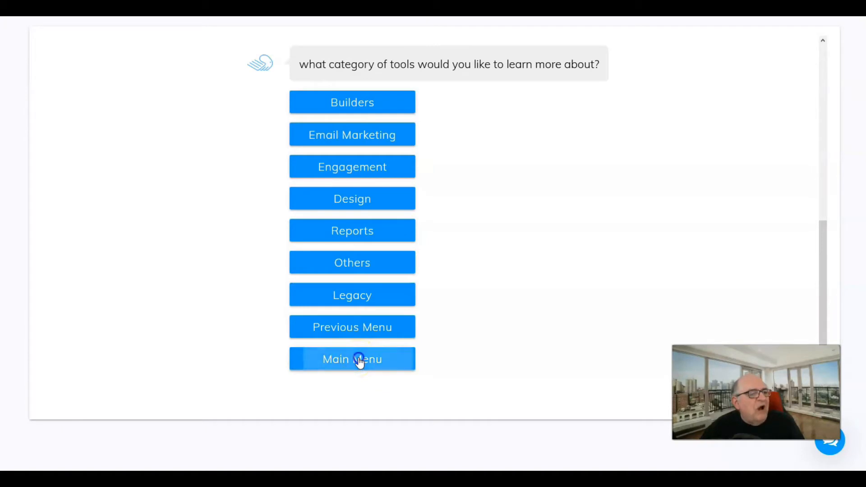
click(352, 359)
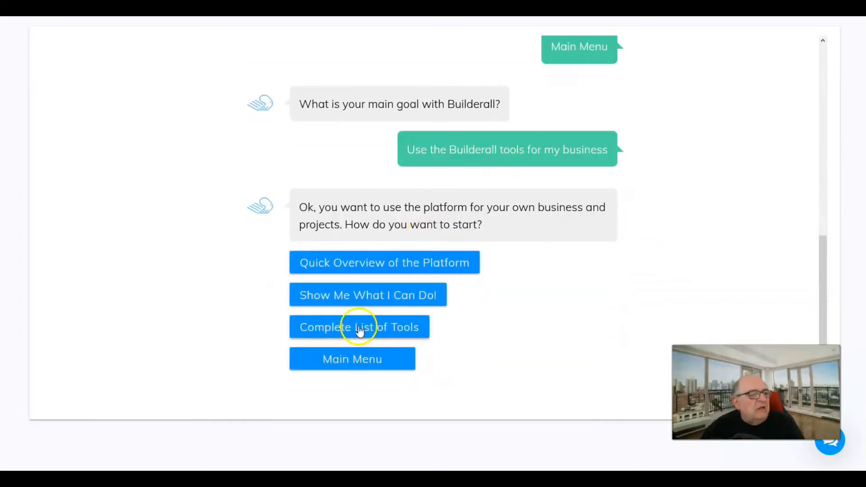
click(359, 327)
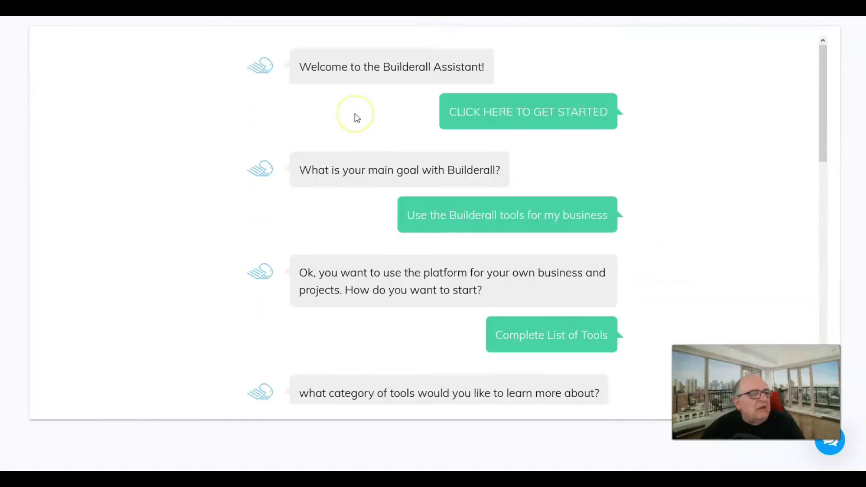
mouse_move(138, 24)
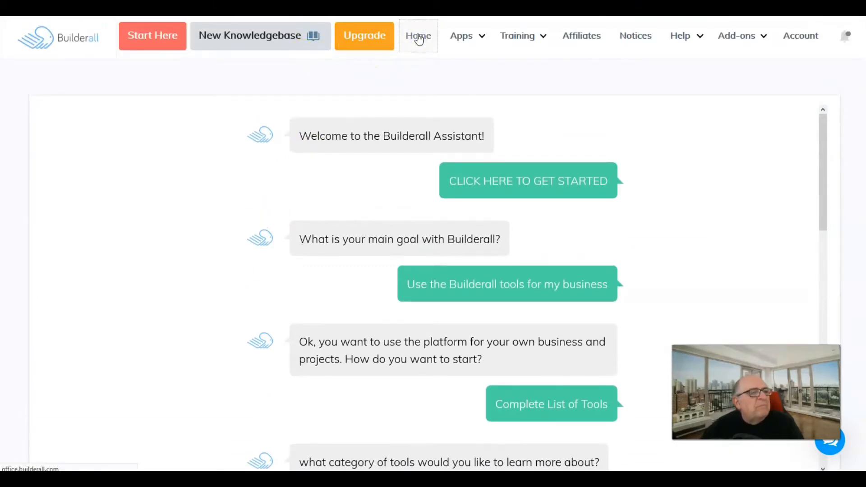
Reach Builderall's Plans and Pricing page via the 'builderall pricing' Google result sitelink.
click(419, 36)
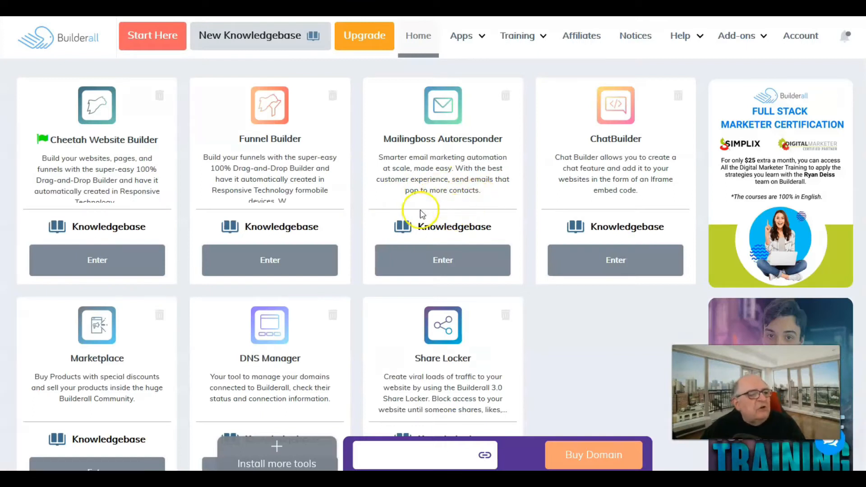
mouse_move(286, 206)
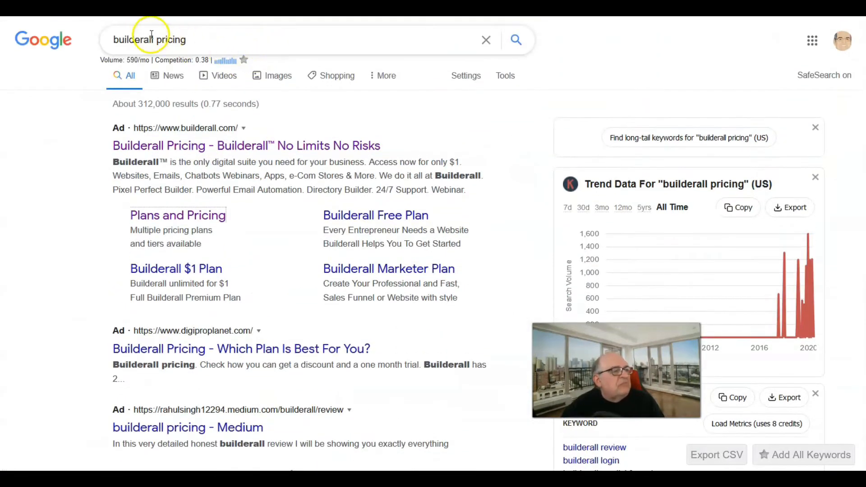
mouse_move(184, 222)
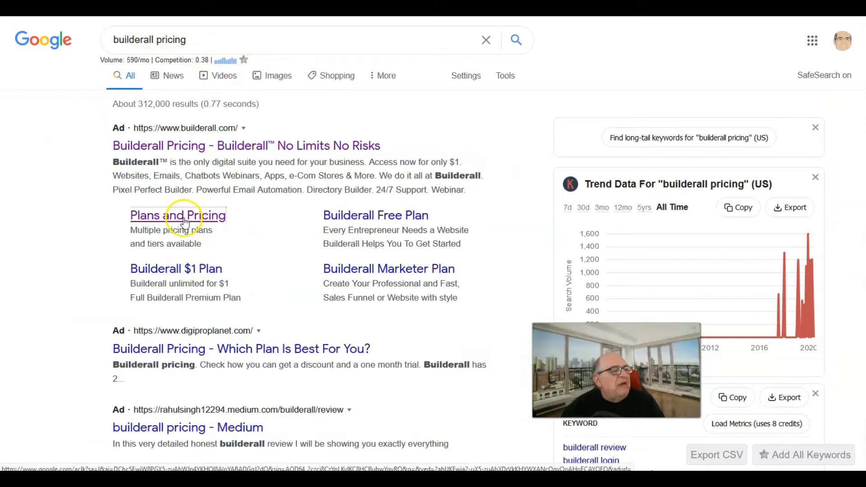
click(177, 214)
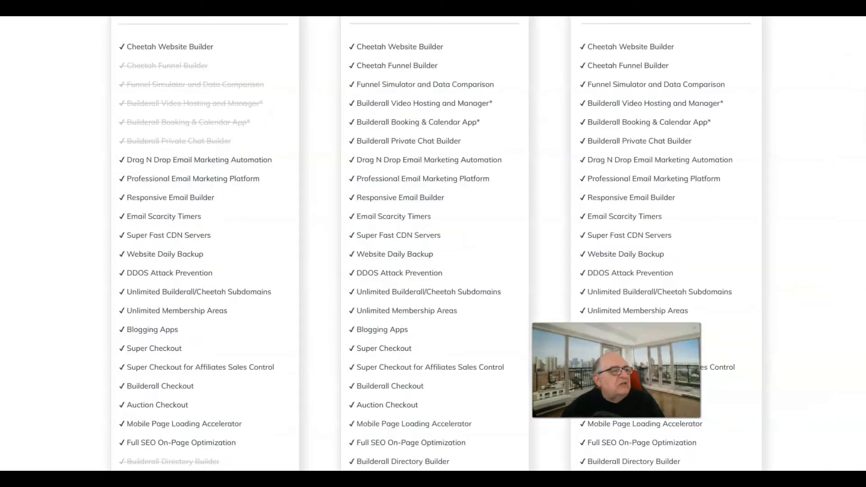
scroll(up, 3)
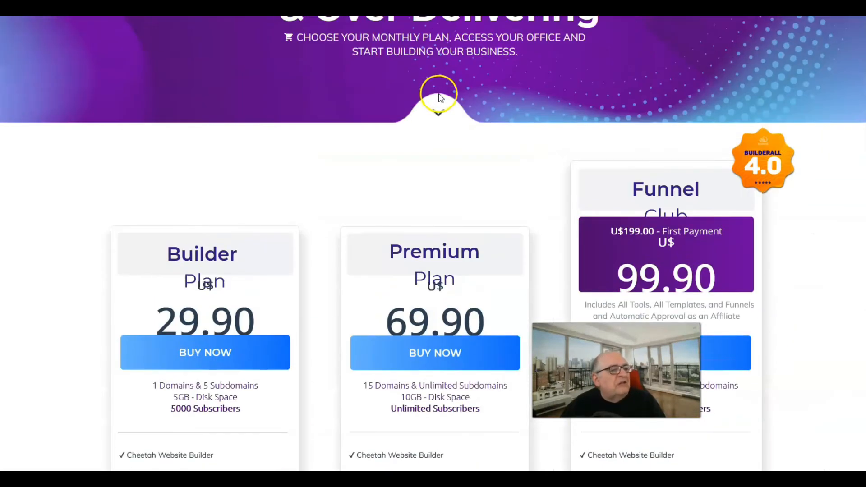
scroll(down, 3)
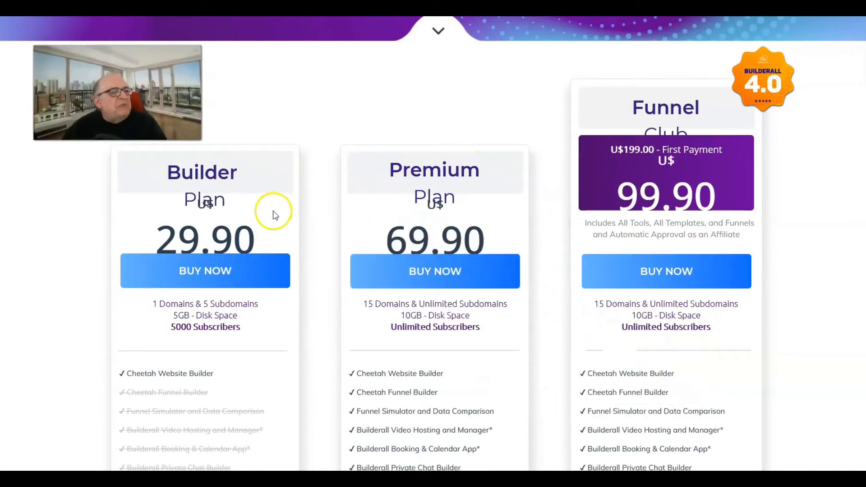
scroll(down, 3)
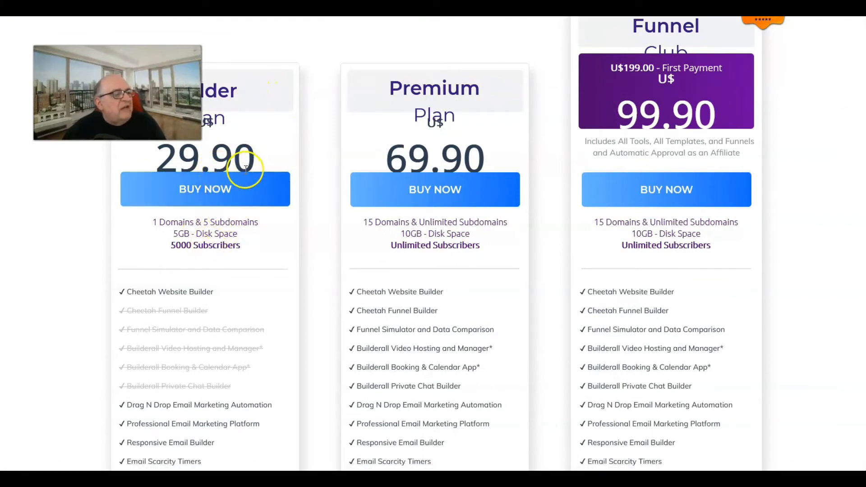
mouse_move(218, 131)
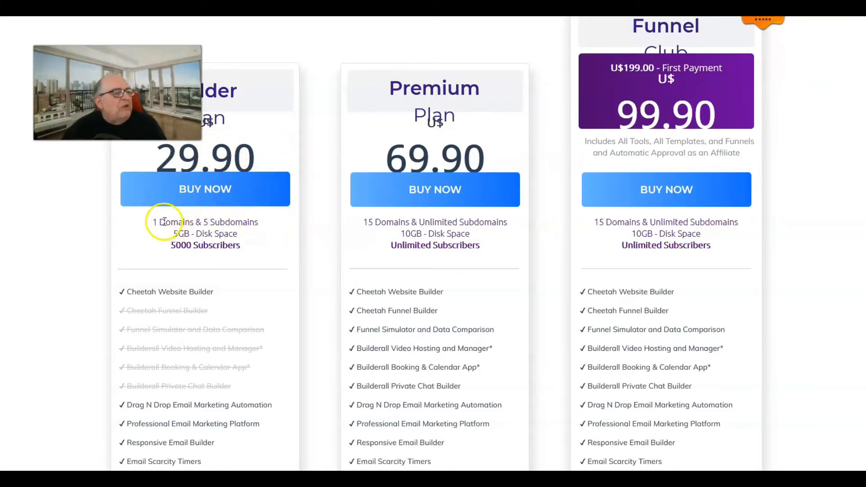
mouse_move(196, 236)
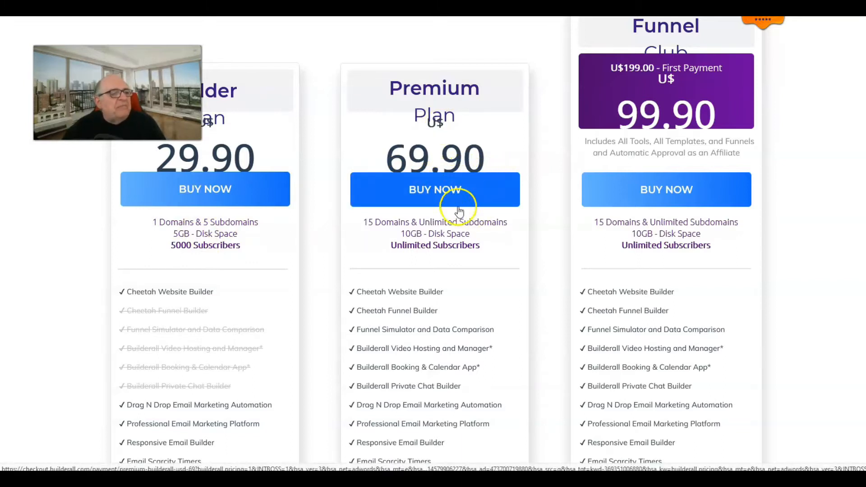
scroll(down, 3)
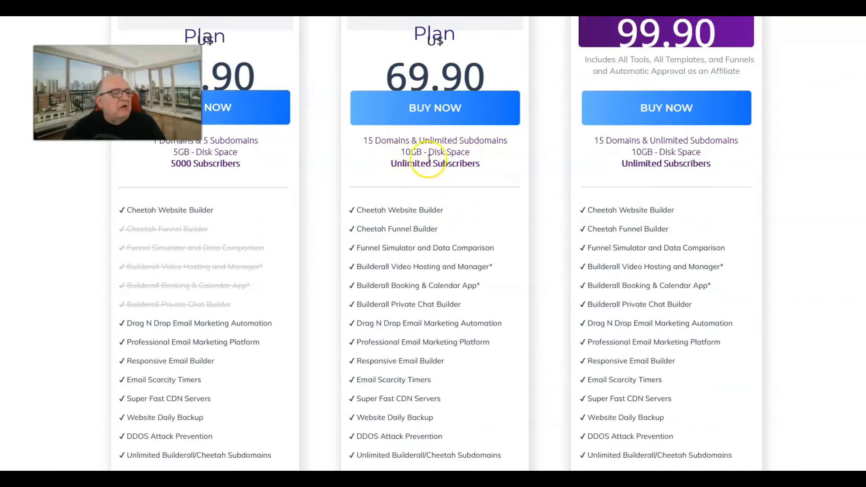
scroll(down, 3)
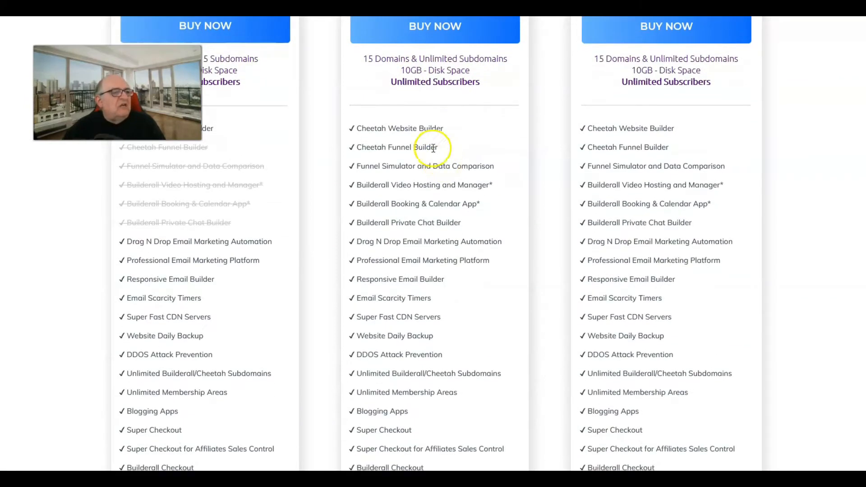
mouse_move(431, 116)
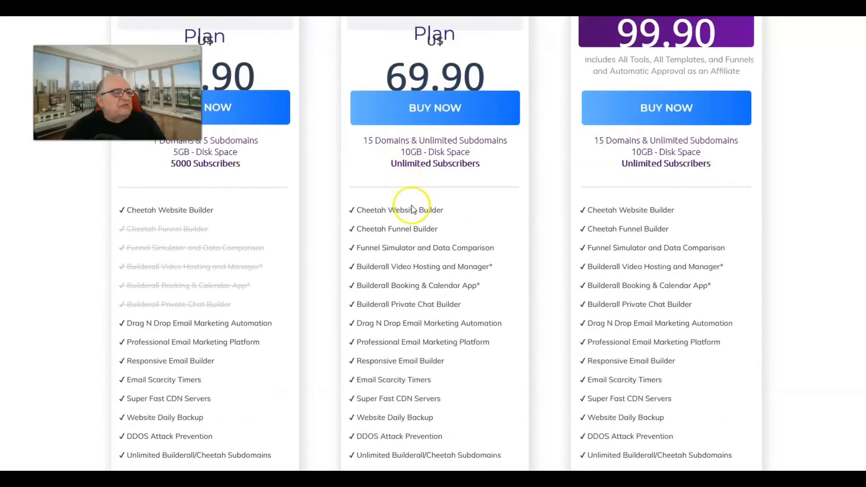
scroll(down, 3)
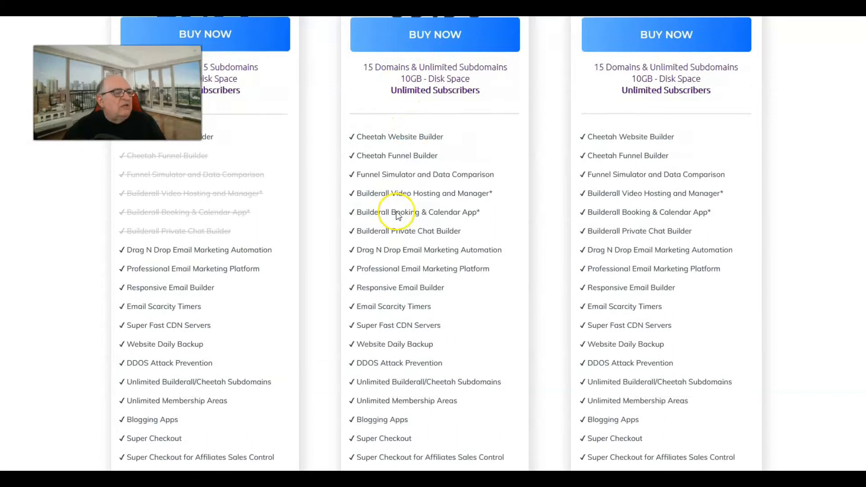
scroll(down, 3)
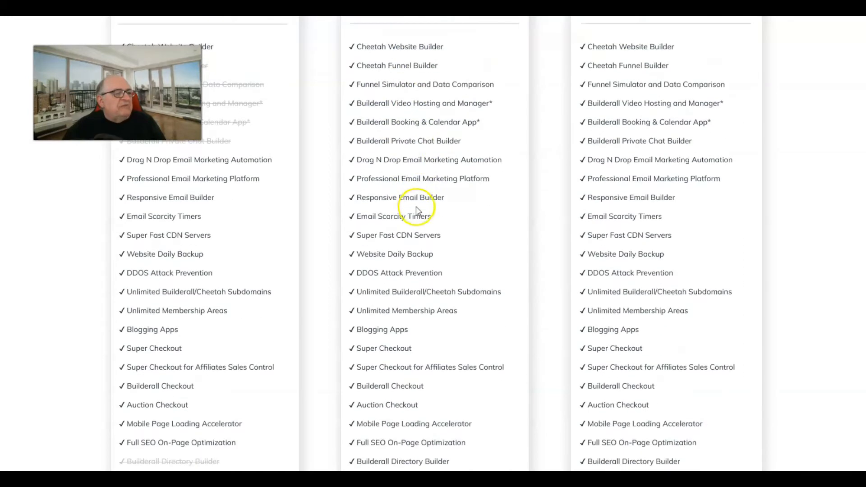
scroll(down, 3)
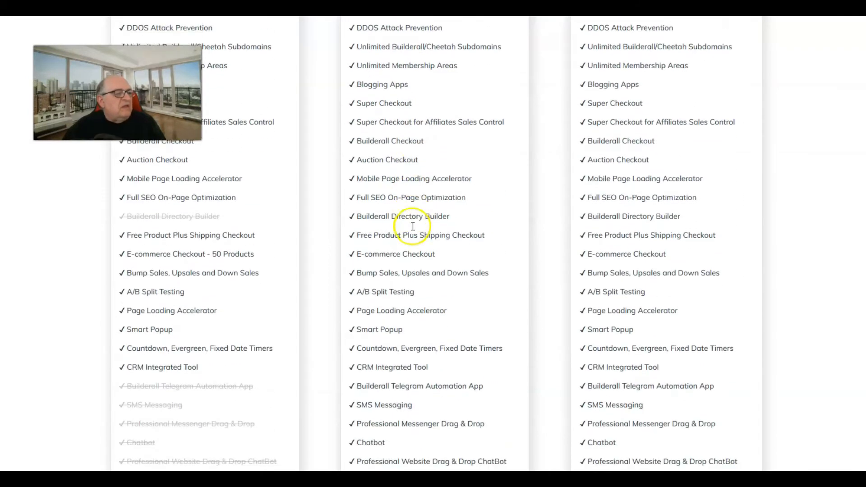
scroll(down, 3)
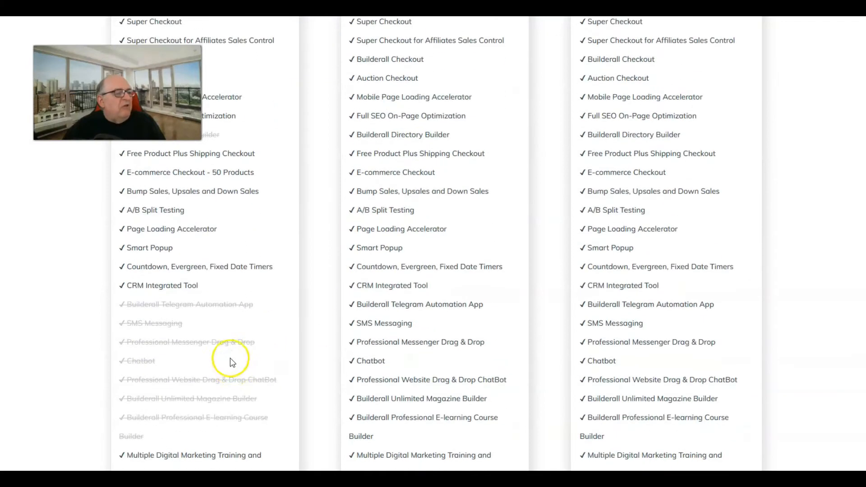
mouse_move(431, 307)
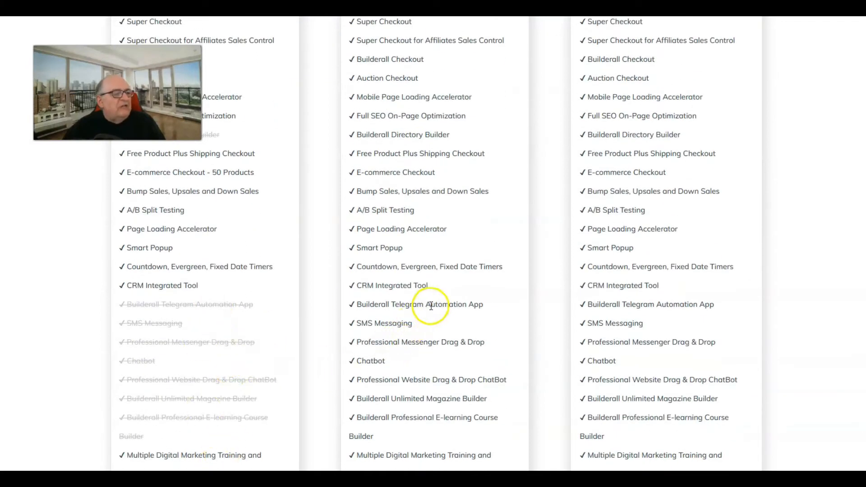
scroll(down, 3)
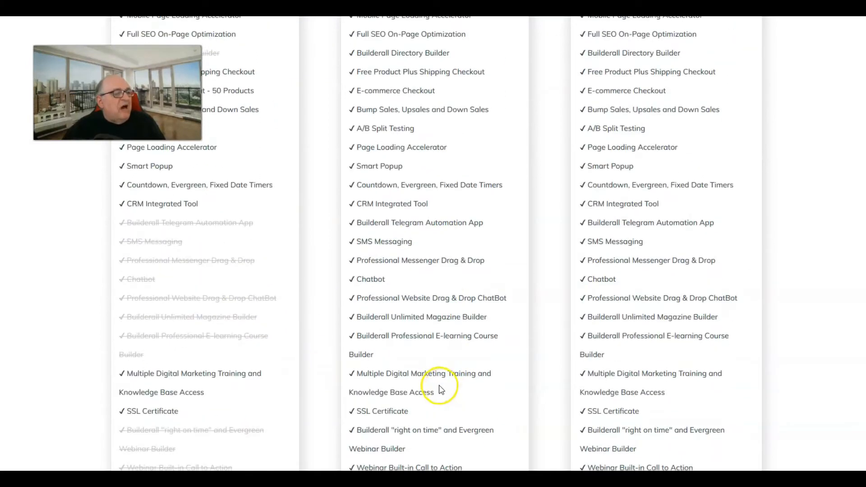
scroll(down, 3)
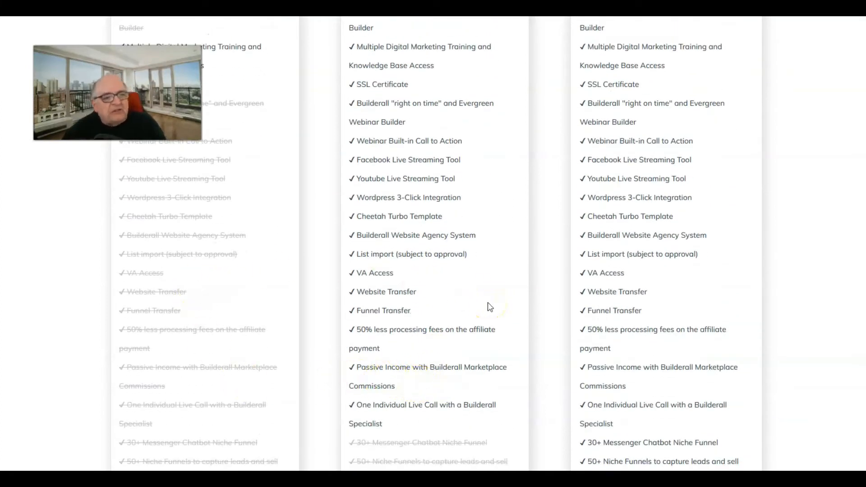
scroll(down, 3)
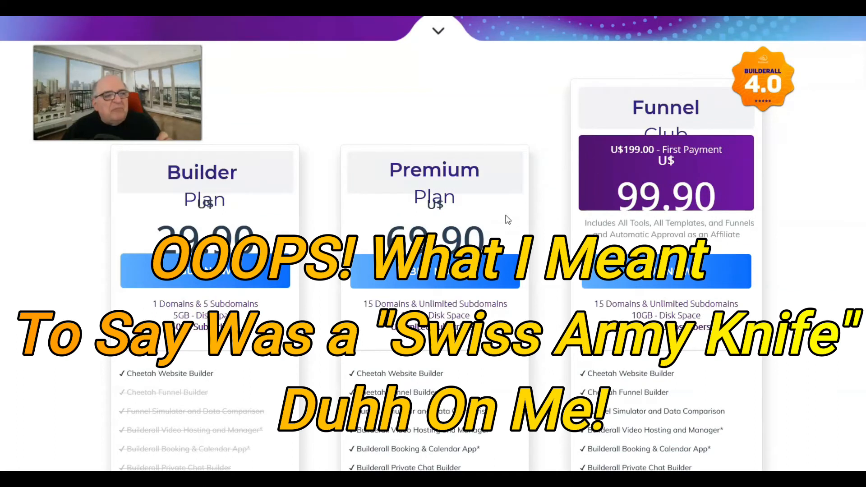
scroll(down, 3)
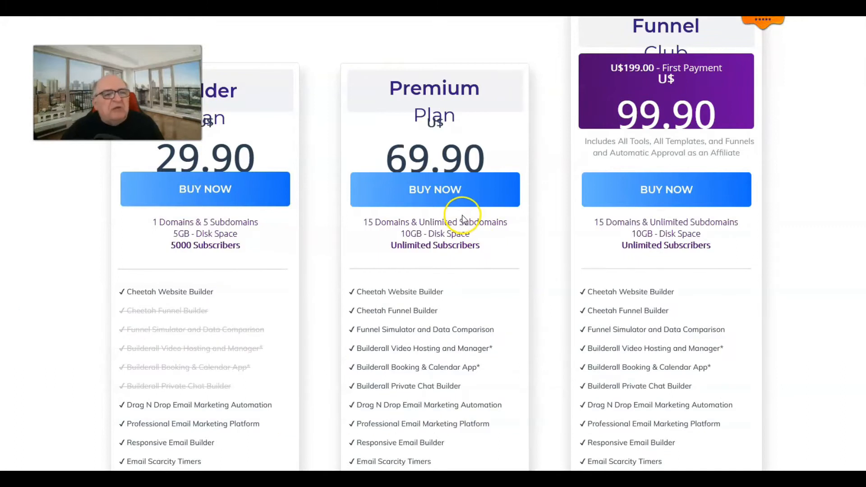
mouse_move(494, 277)
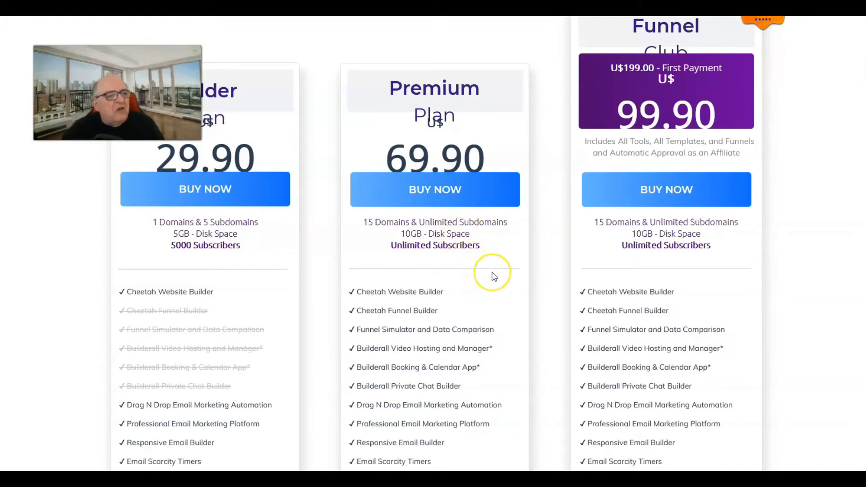
mouse_move(489, 273)
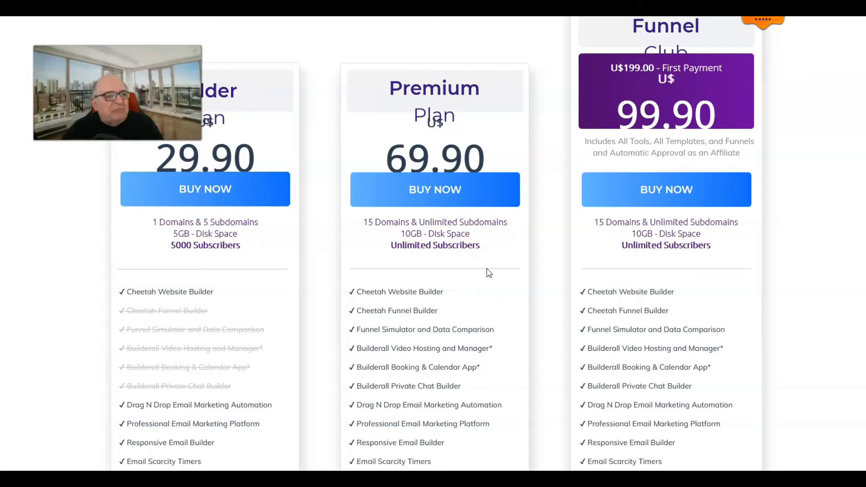
mouse_move(467, 346)
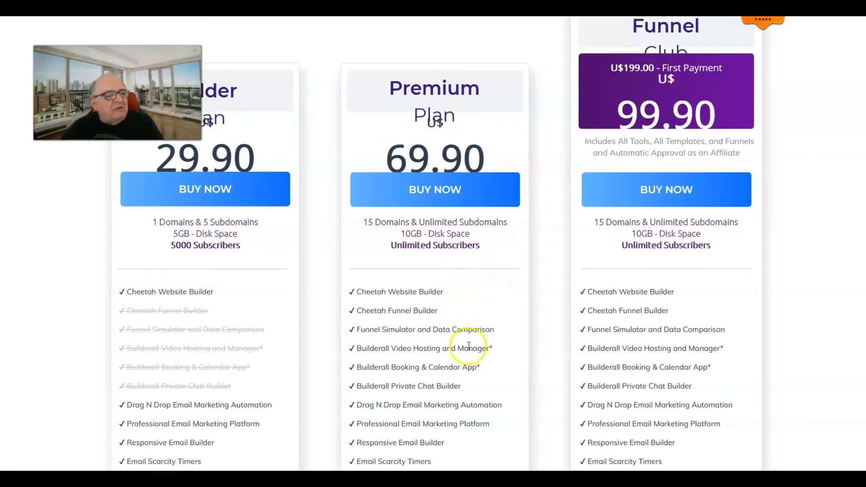
mouse_move(422, 303)
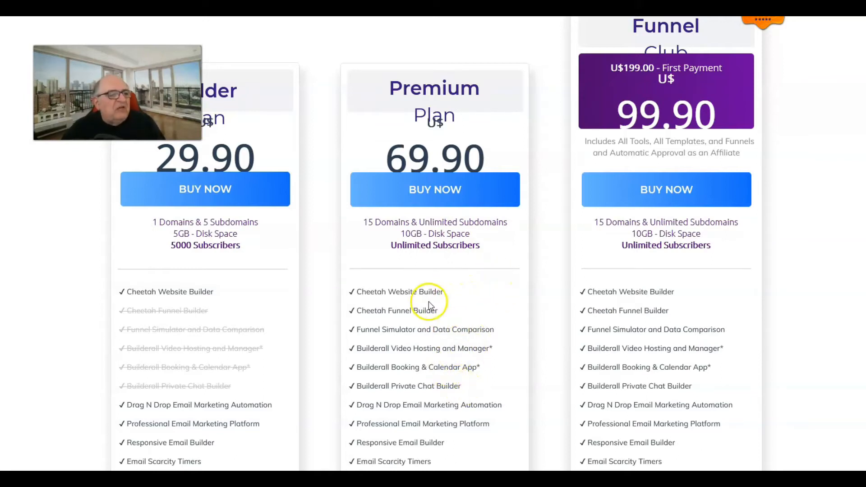
scroll(down, 3)
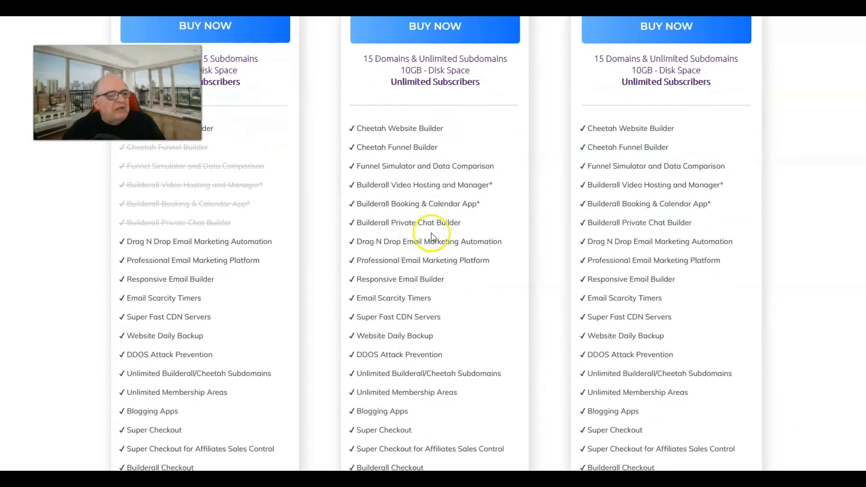
scroll(down, 3)
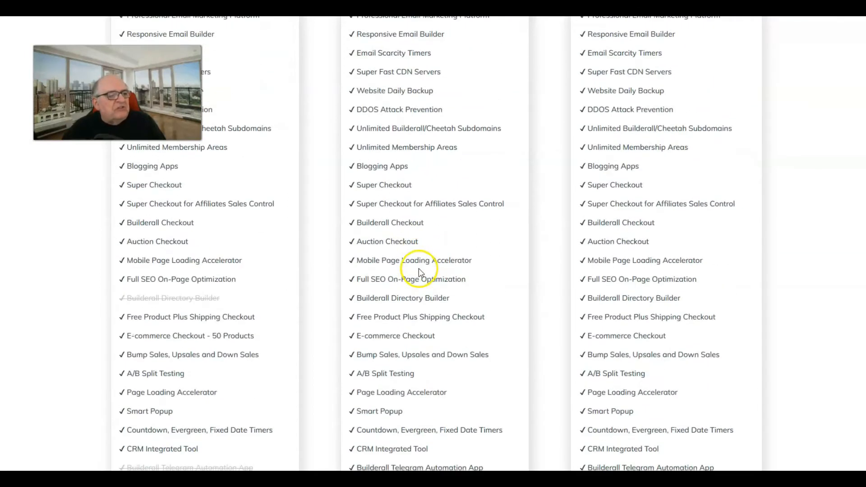
scroll(down, 3)
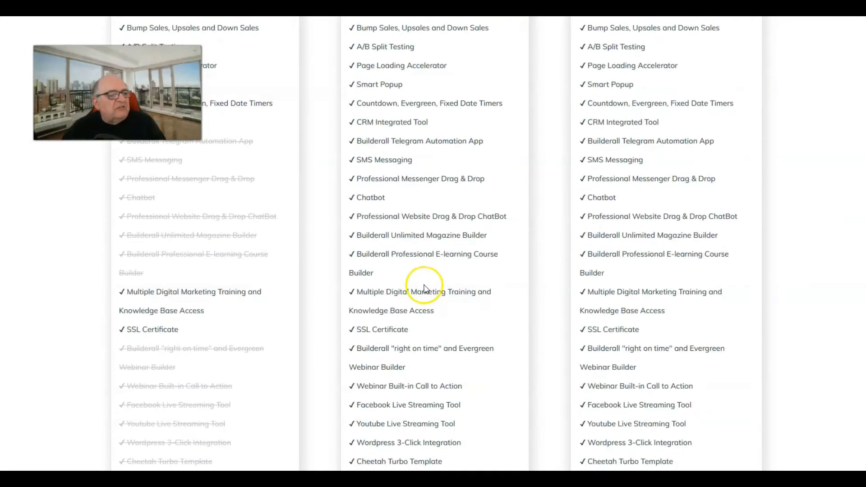
scroll(down, 3)
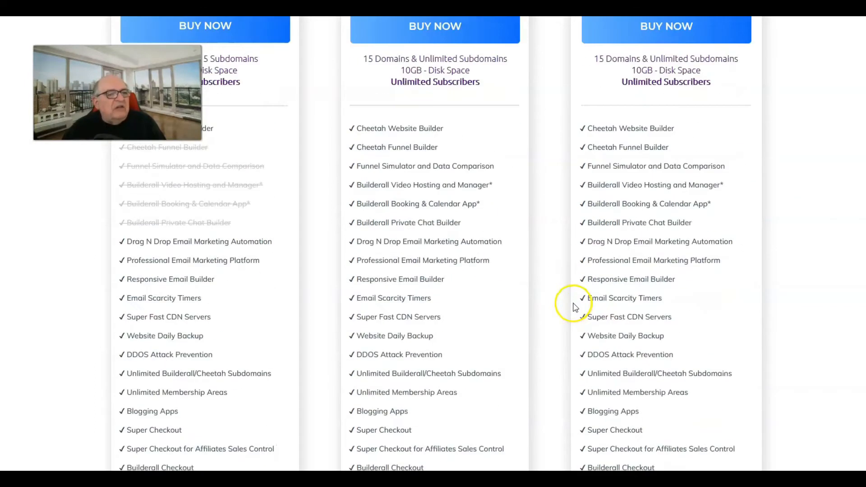
scroll(up, 3)
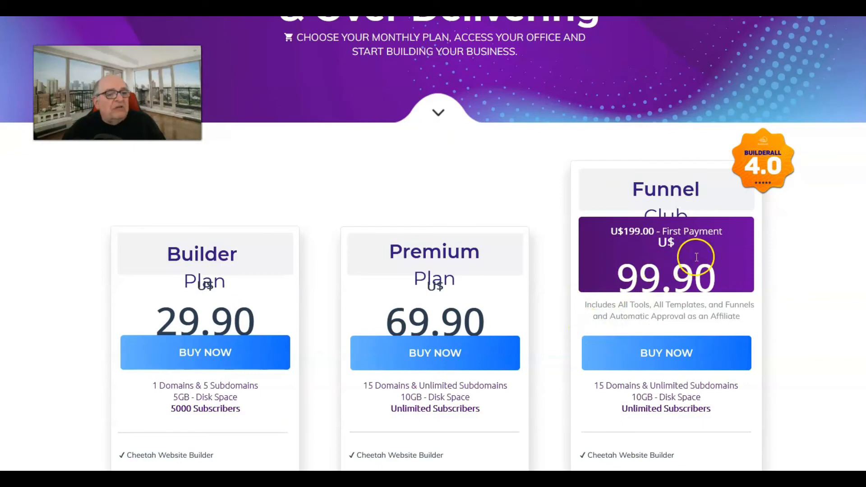
mouse_move(729, 249)
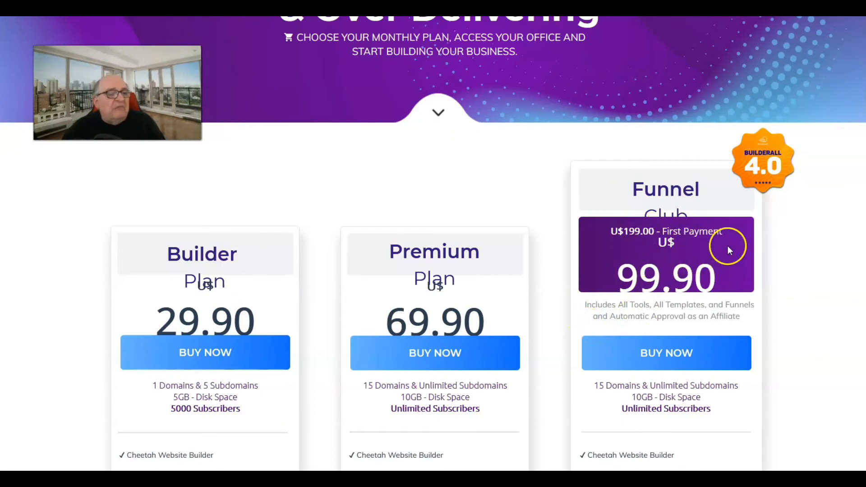
mouse_move(695, 310)
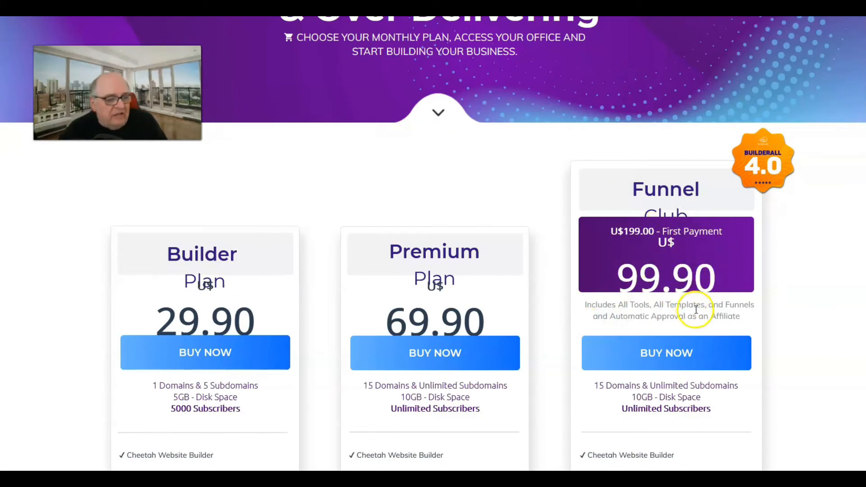
scroll(down, 3)
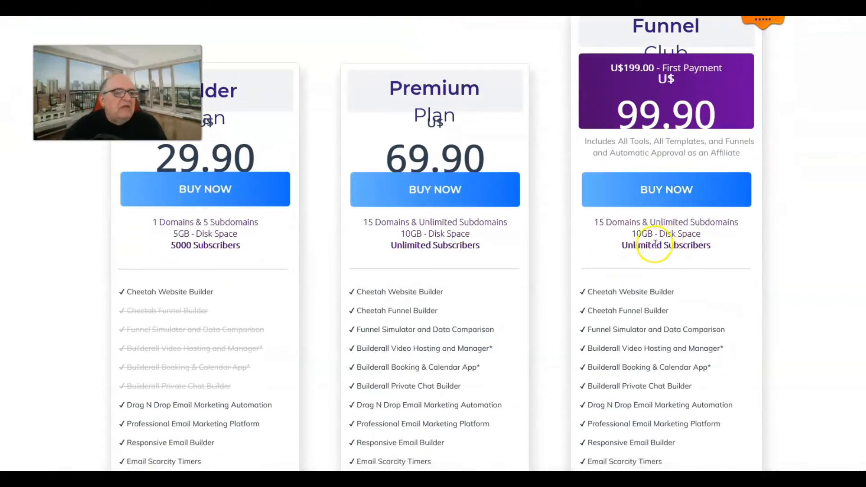
scroll(down, 3)
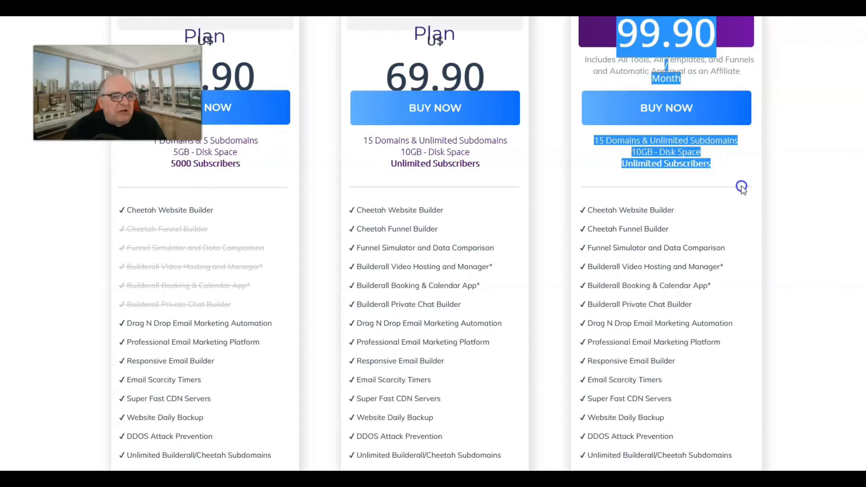
mouse_move(718, 231)
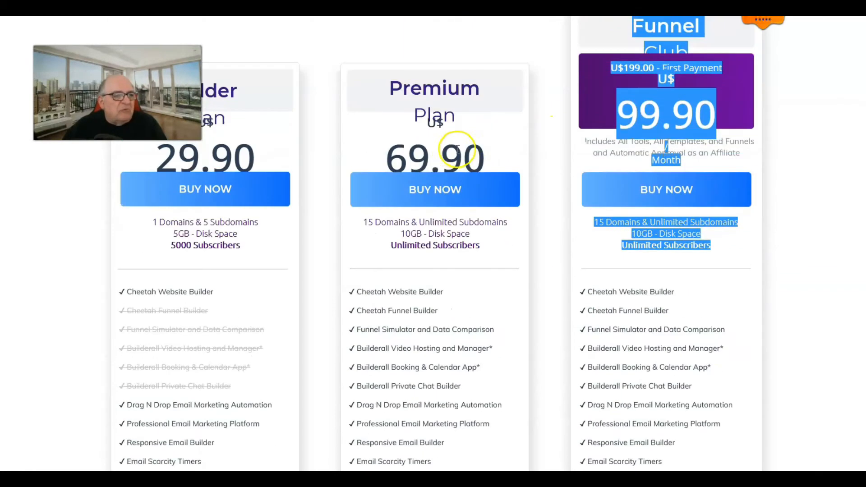
mouse_move(446, 297)
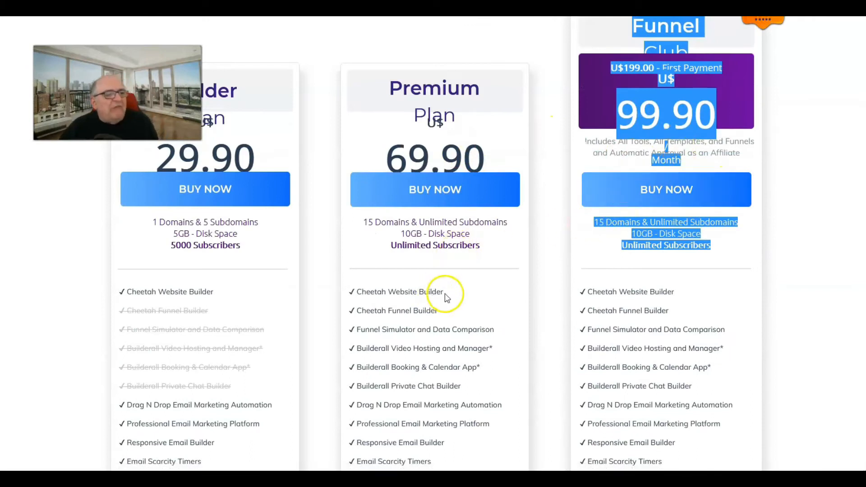
scroll(down, 3)
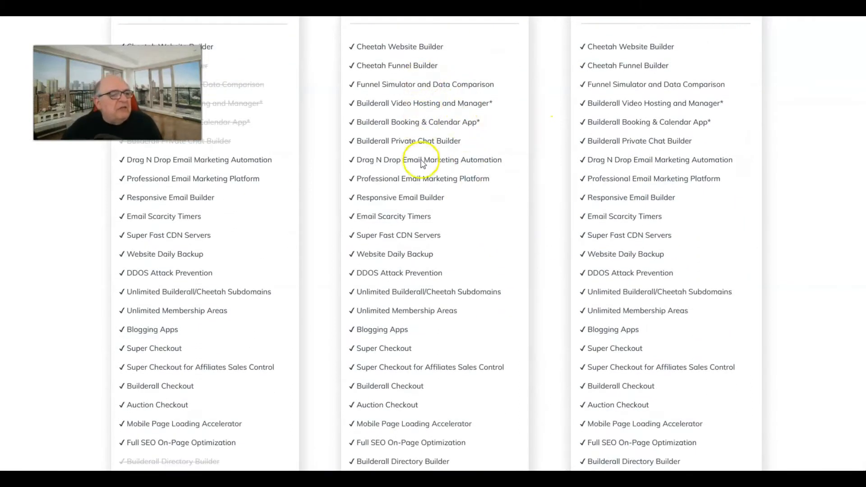
scroll(down, 3)
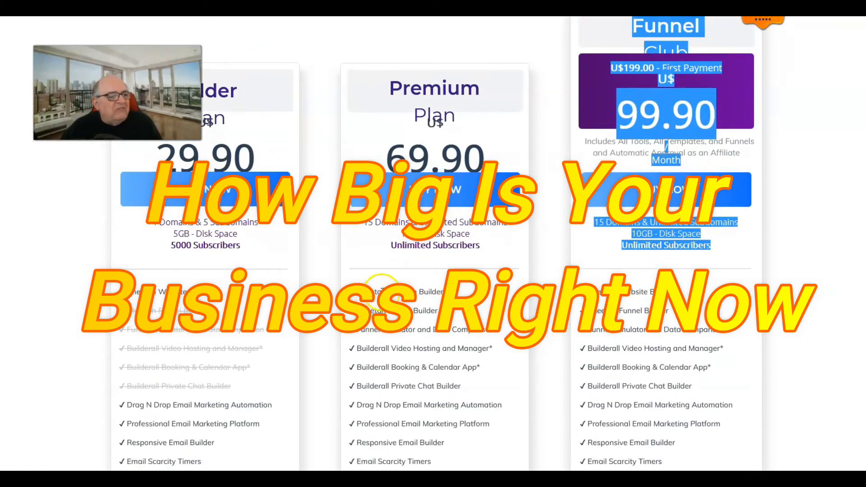
scroll(down, 3)
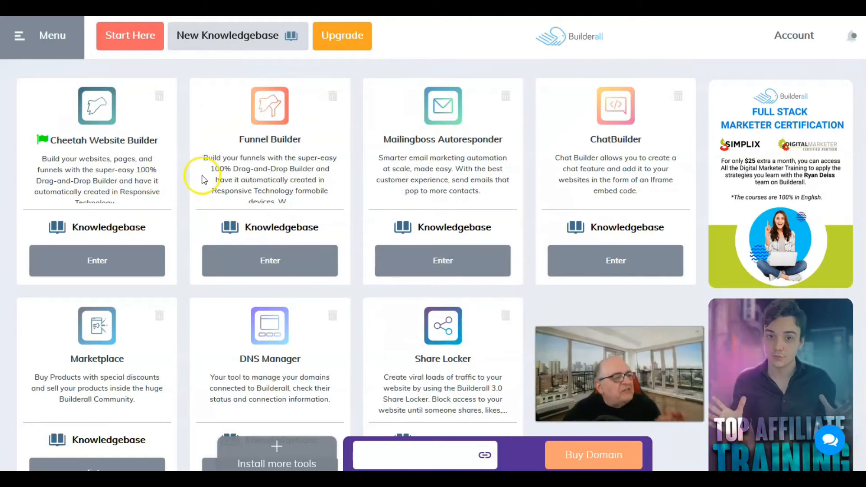
mouse_move(107, 158)
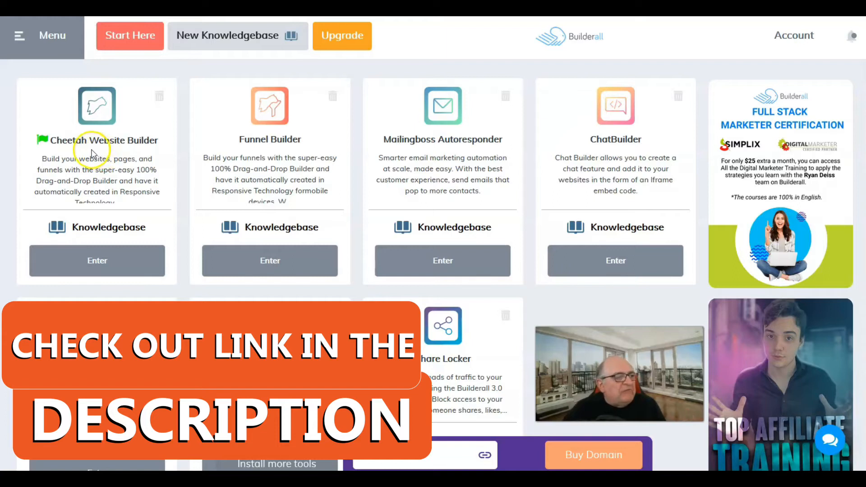
mouse_move(191, 221)
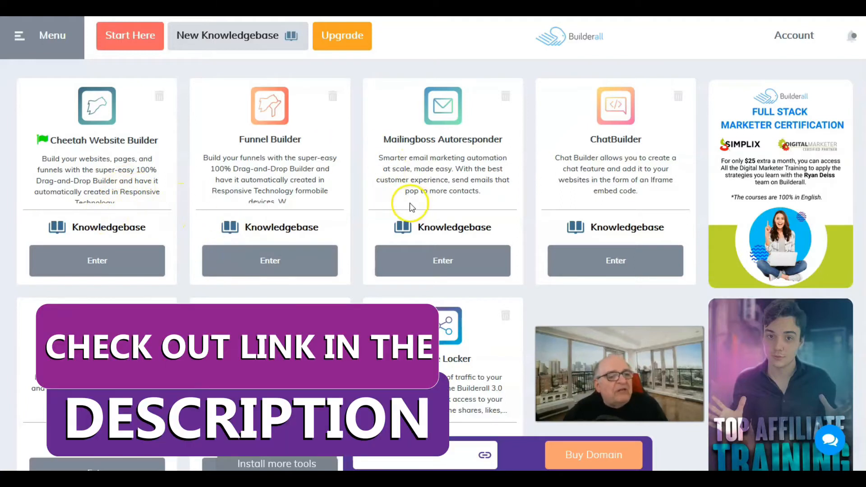
Scroll through the seven installed tool cards from Cheetah Website Builder down to Share Locker.
scroll(down, 3)
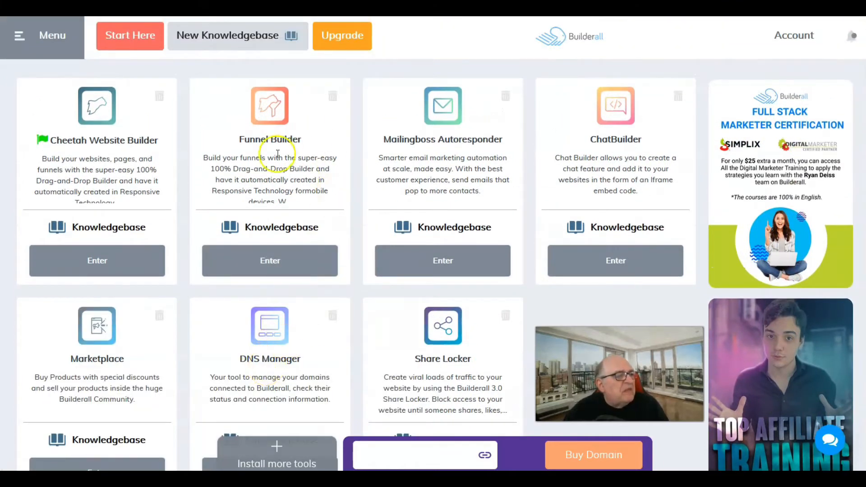
mouse_move(282, 385)
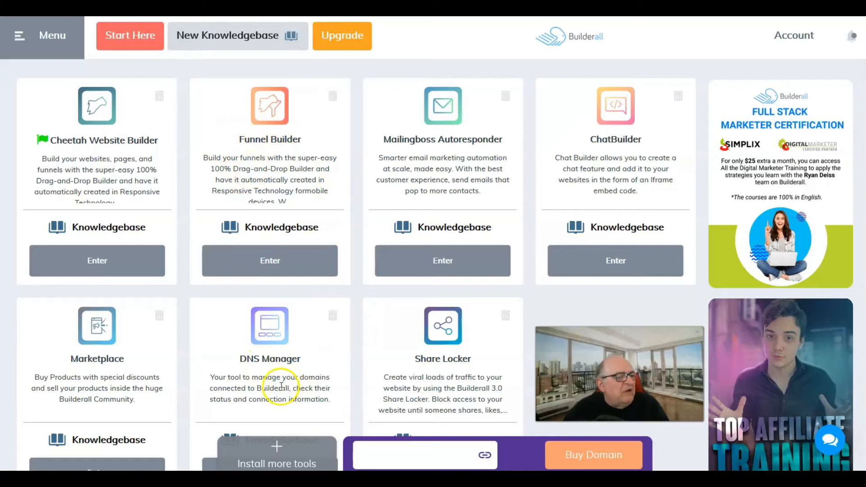
mouse_move(292, 364)
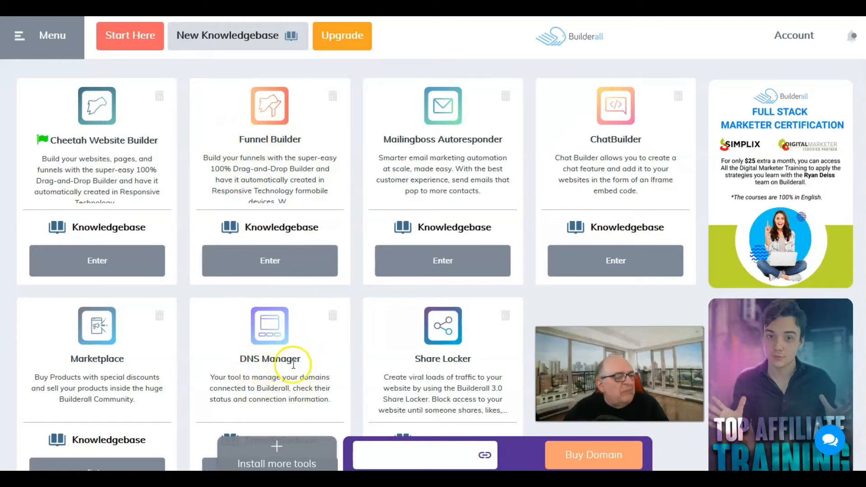
mouse_move(371, 354)
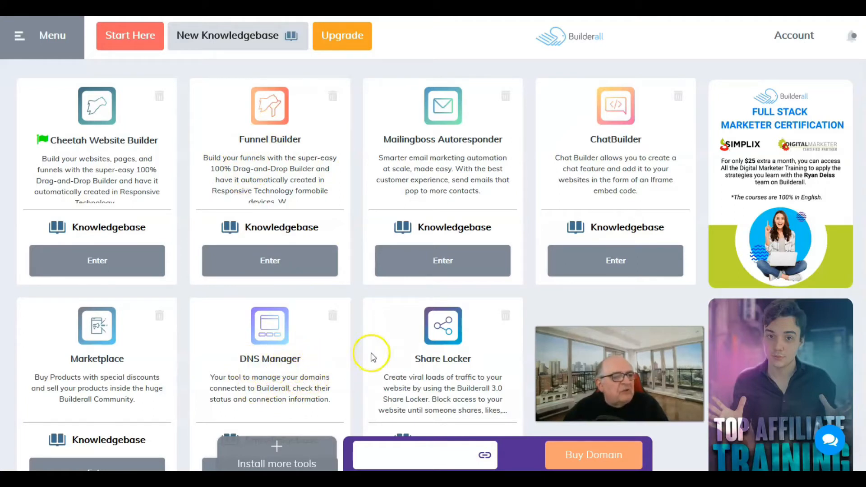
mouse_move(336, 218)
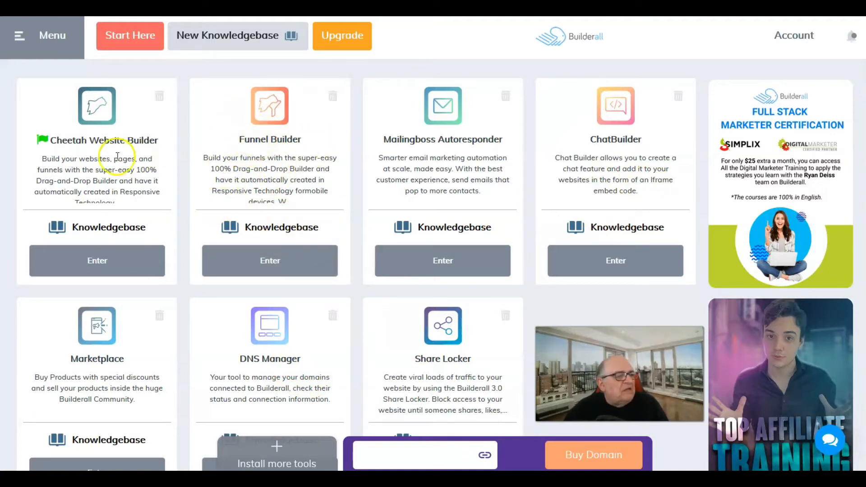
mouse_move(85, 106)
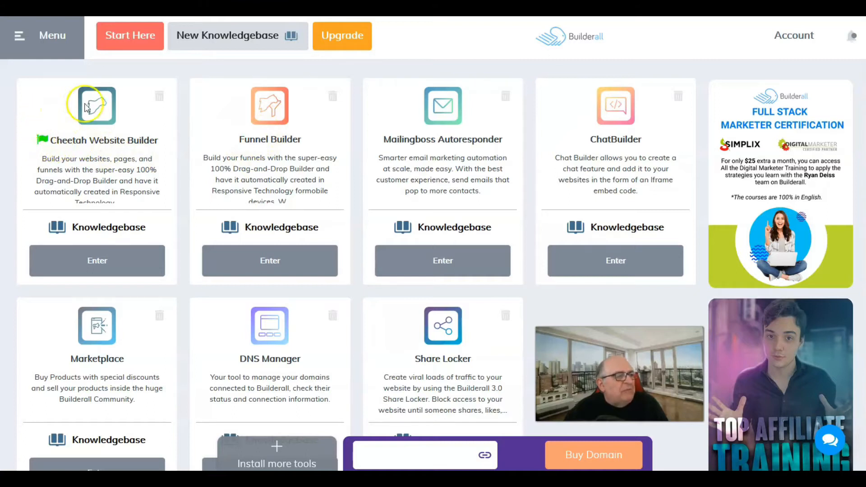
mouse_move(317, 163)
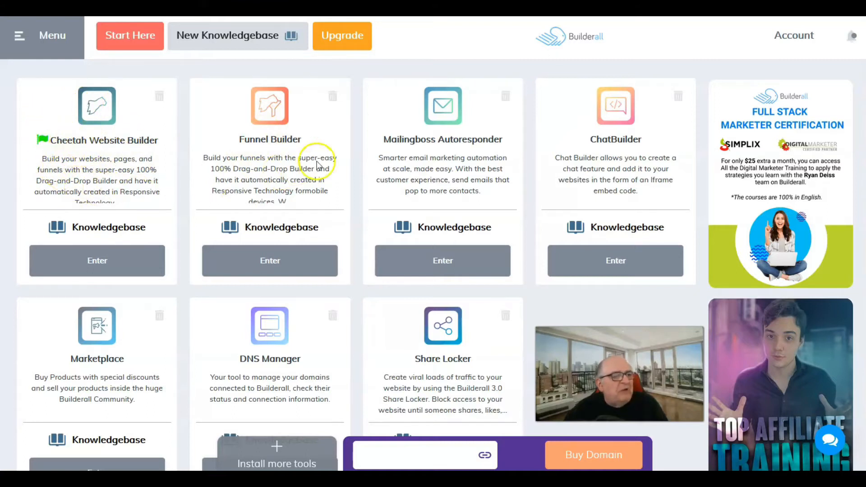
mouse_move(440, 239)
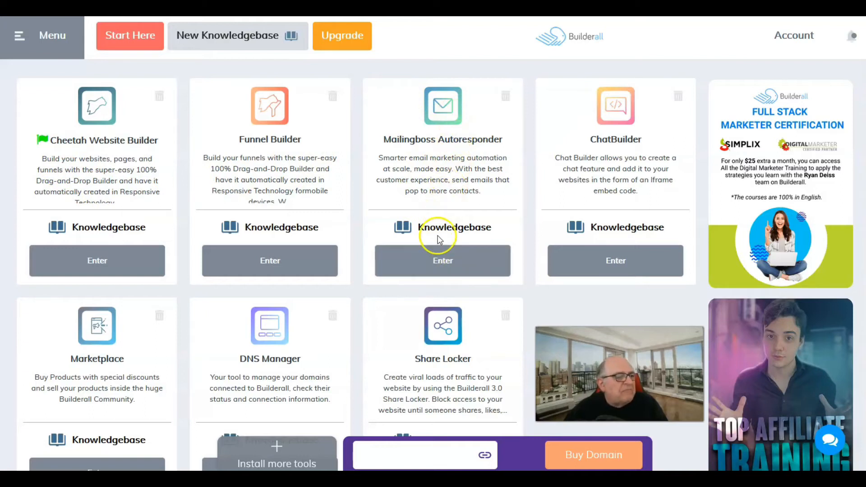
scroll(down, 3)
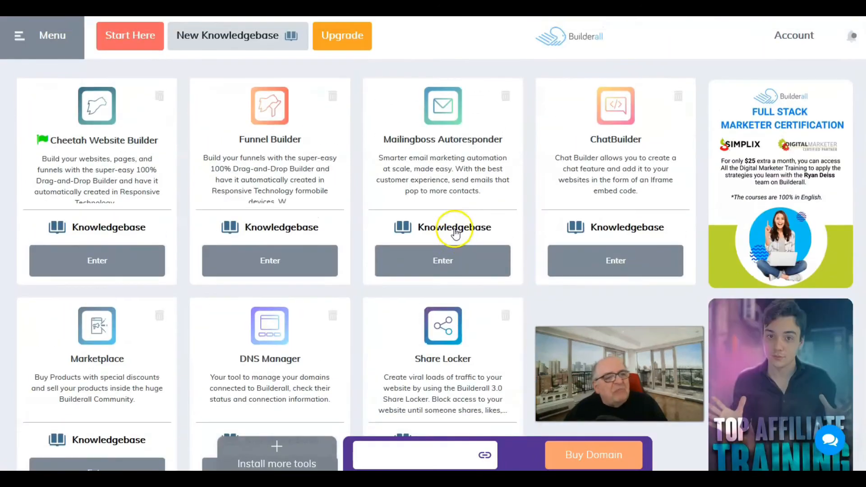
mouse_move(563, 242)
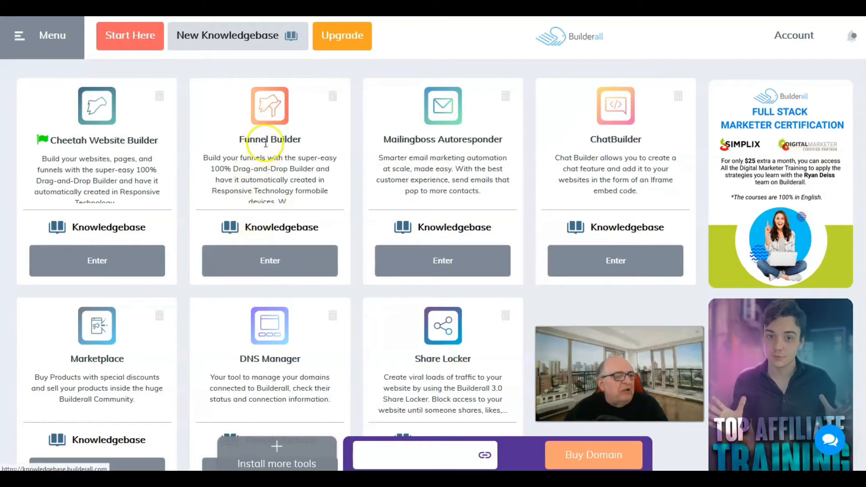
mouse_move(229, 193)
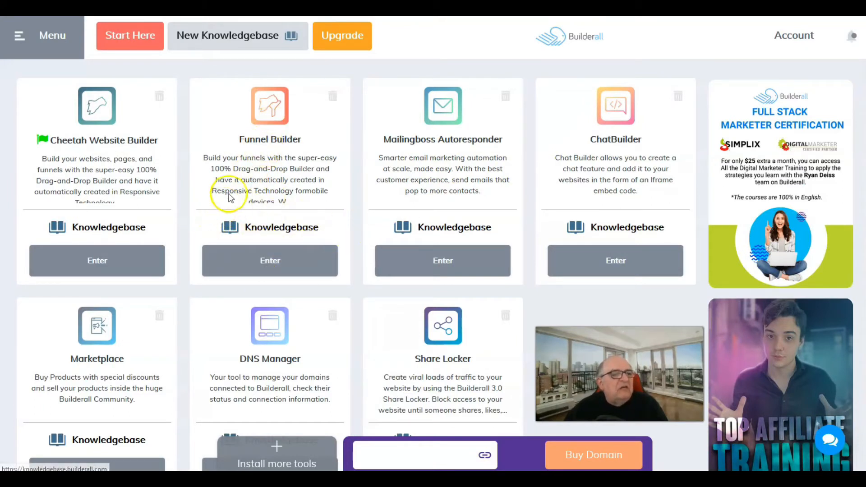
mouse_move(588, 175)
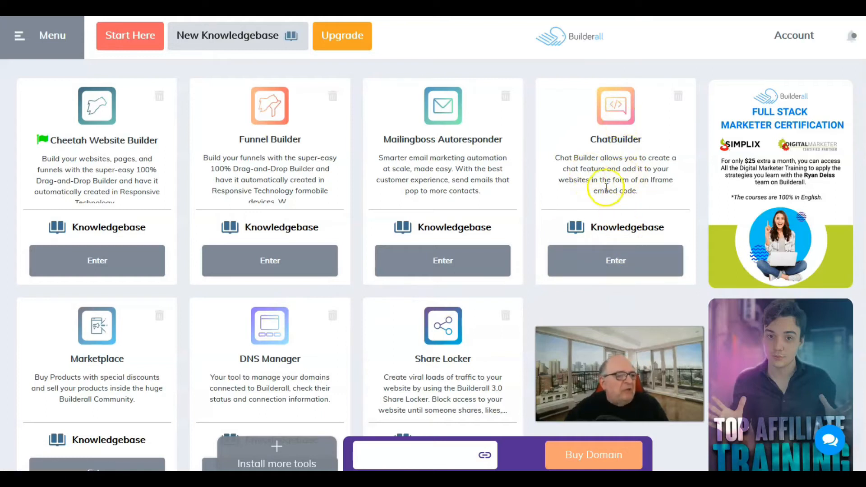
scroll(down, 3)
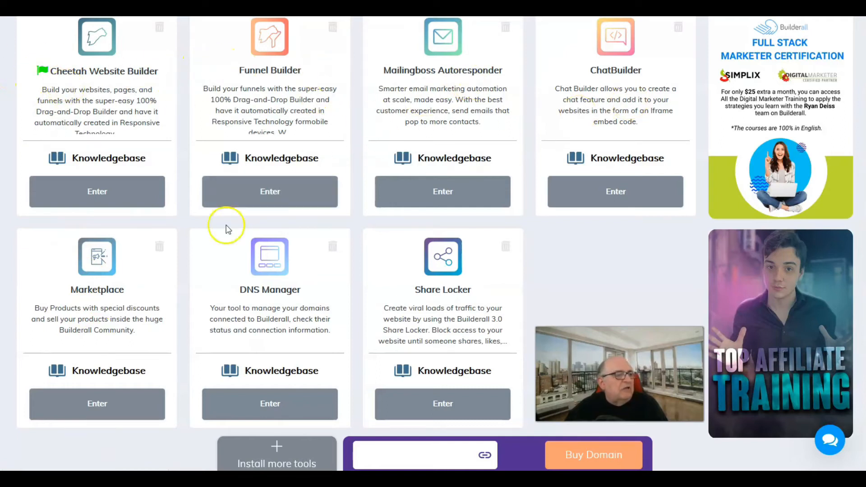
scroll(down, 3)
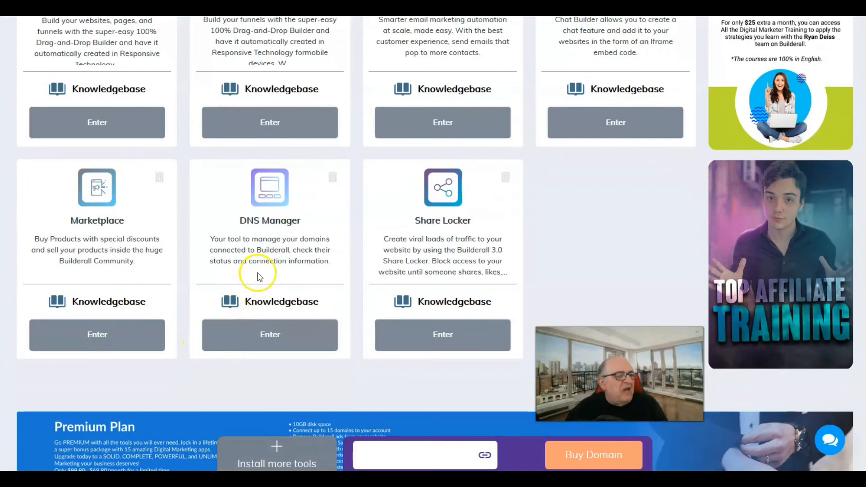
mouse_move(400, 287)
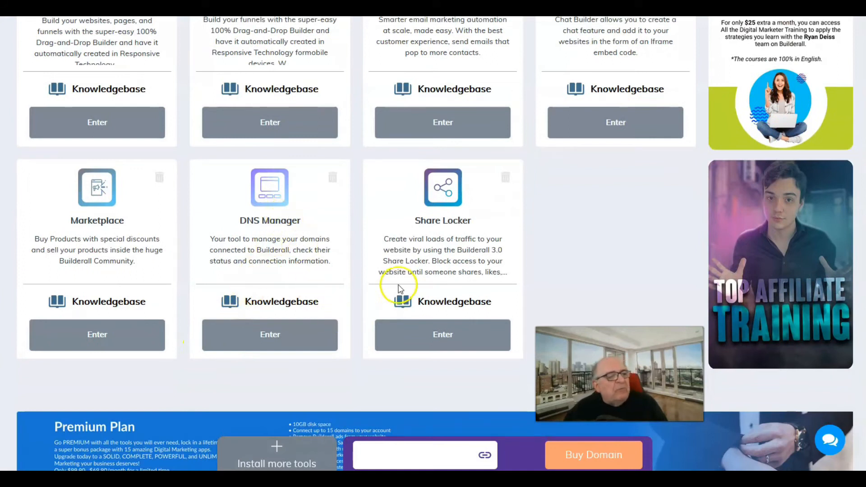
scroll(up, 3)
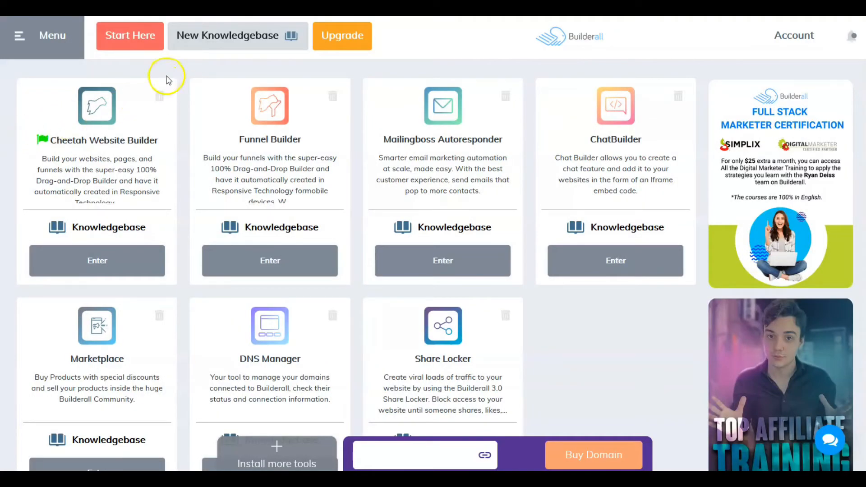
mouse_move(119, 234)
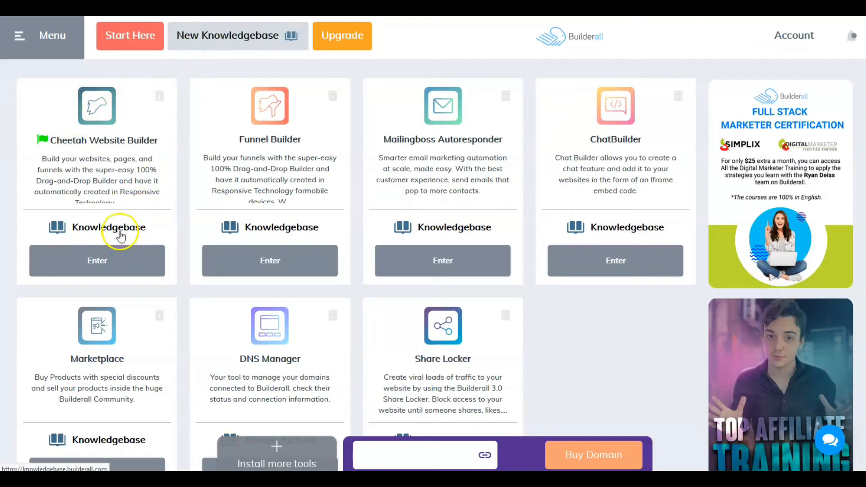
mouse_move(615, 236)
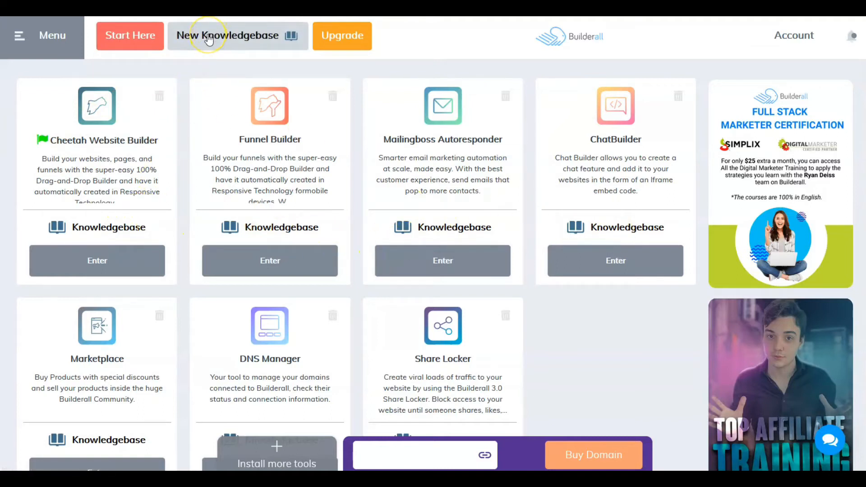
Go to the knowledge base home and scroll to the Important Facebook Groups and niche group lists.
click(213, 36)
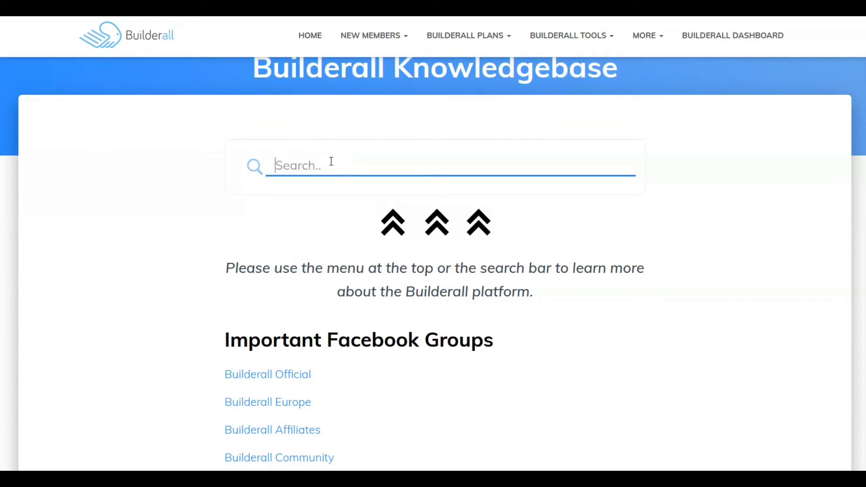
scroll(down, 3)
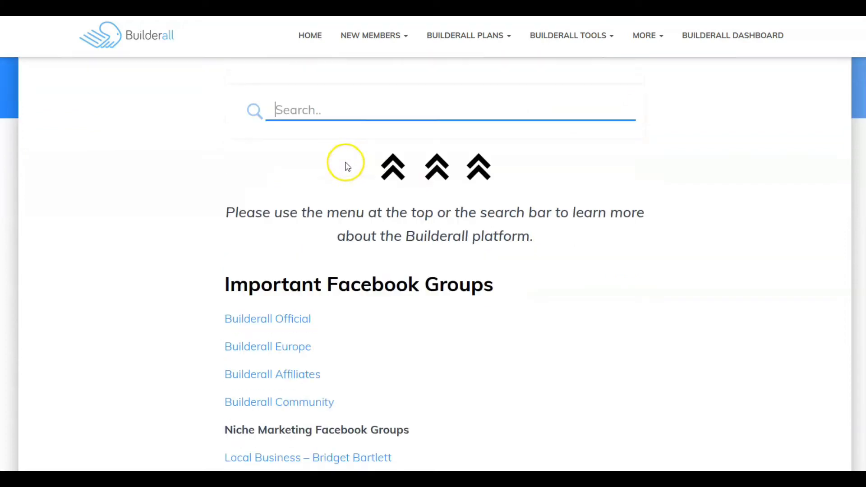
scroll(down, 3)
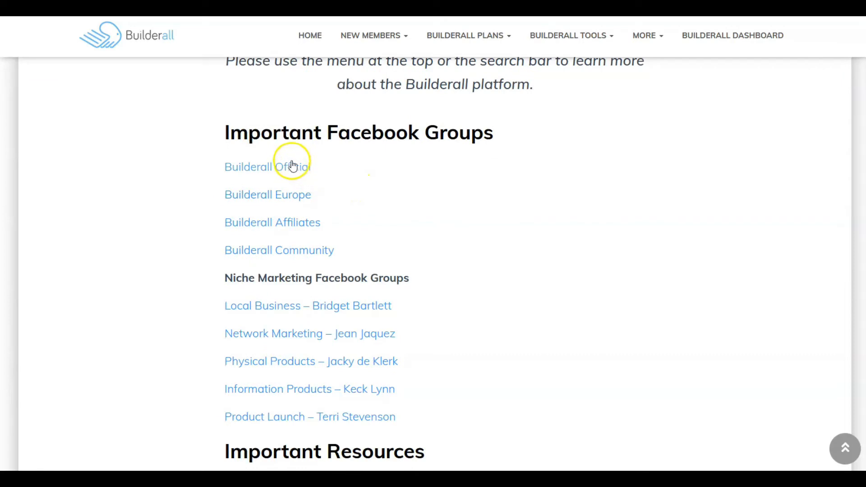
mouse_move(245, 173)
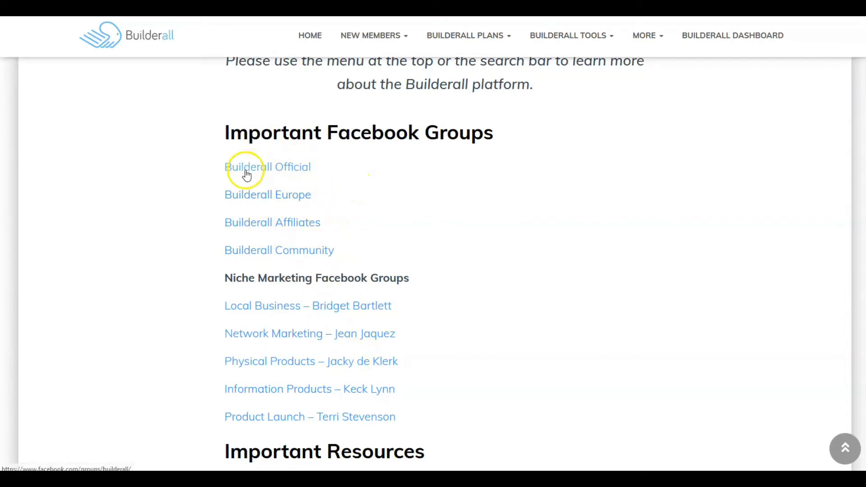
mouse_move(330, 172)
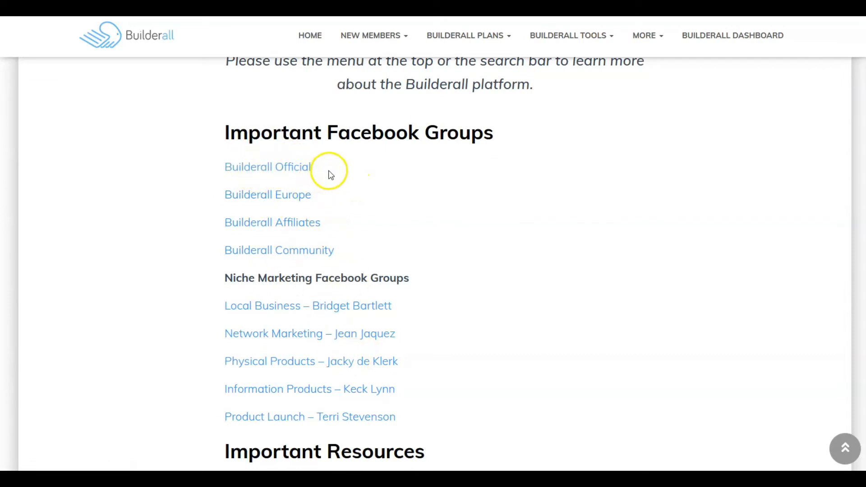
mouse_move(312, 195)
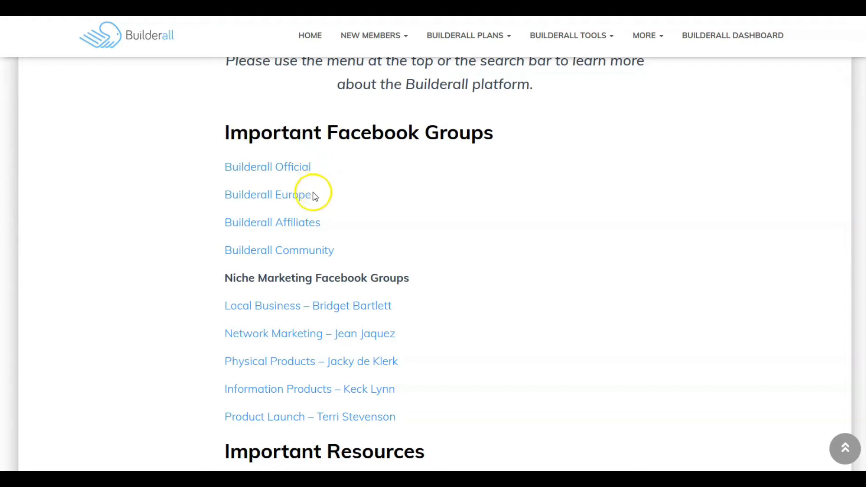
mouse_move(291, 226)
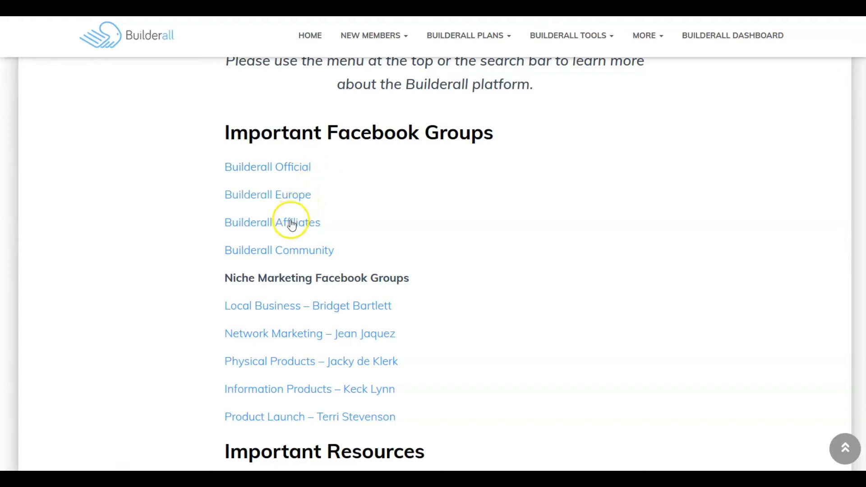
mouse_move(280, 170)
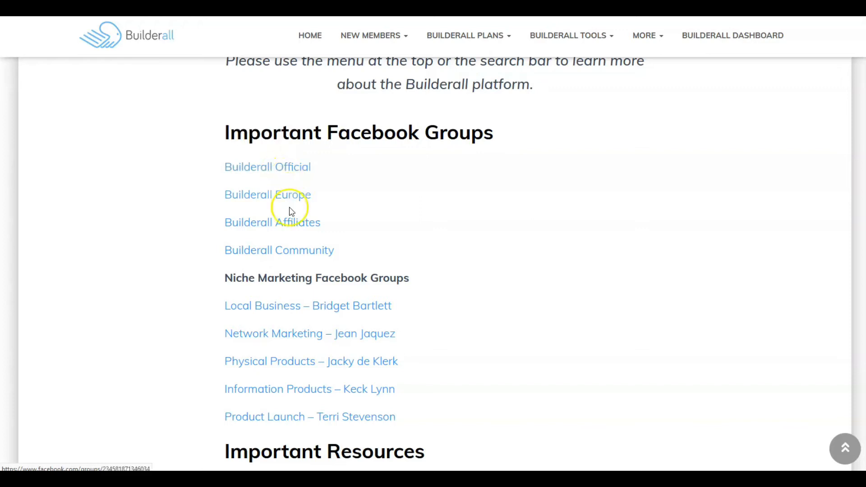
scroll(down, 3)
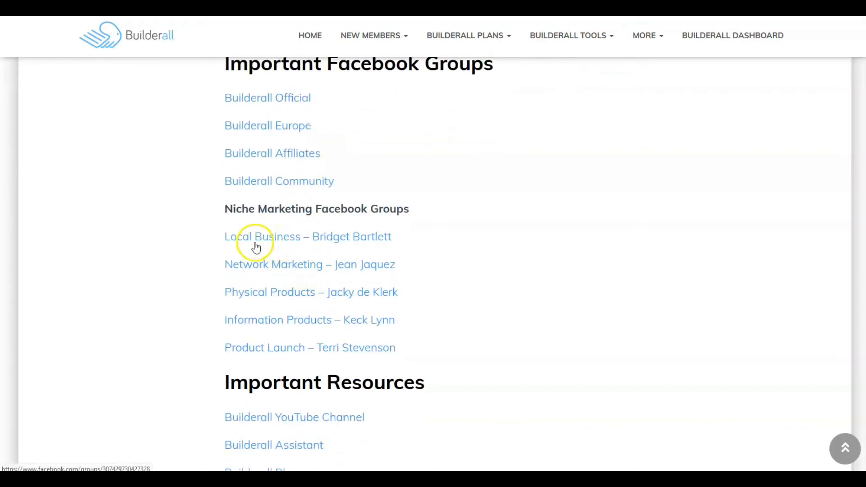
mouse_move(249, 276)
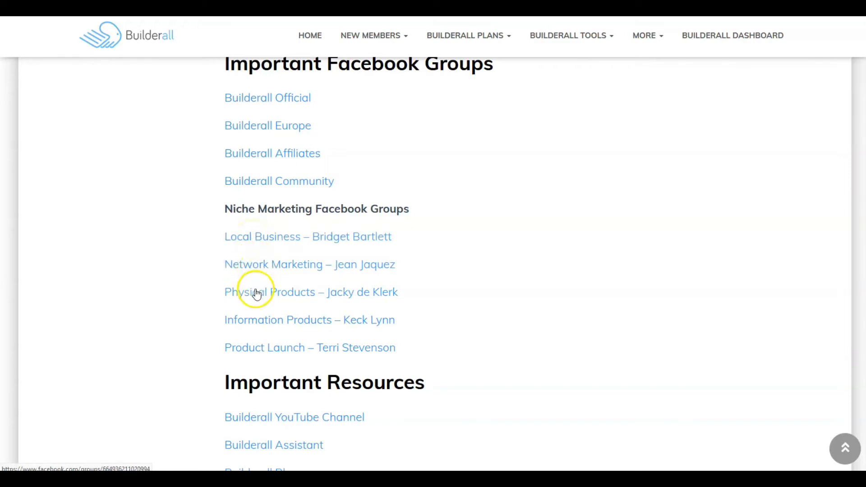
mouse_move(255, 323)
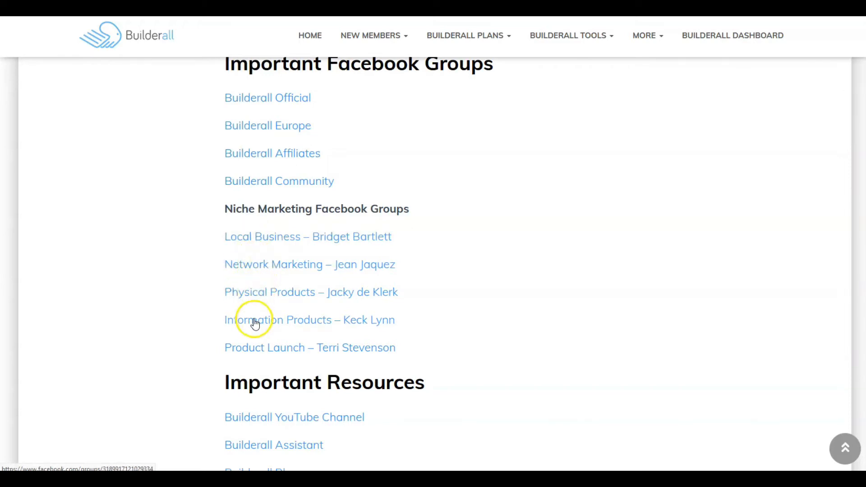
mouse_move(284, 339)
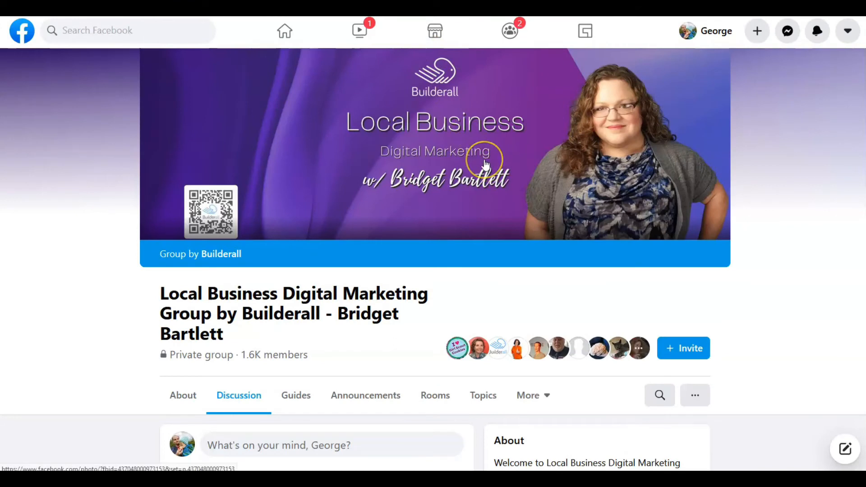
Browse the Discussion pages of the Local Business, Information Products and Network Marketing Facebook groups.
scroll(down, 3)
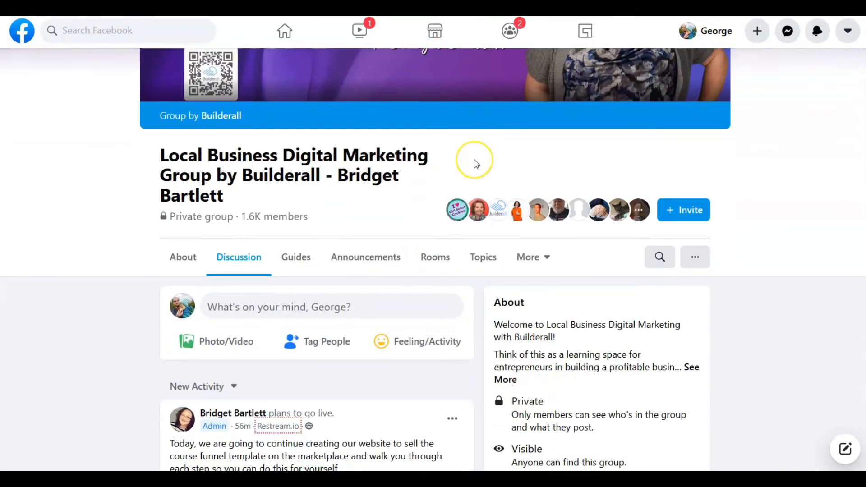
scroll(down, 3)
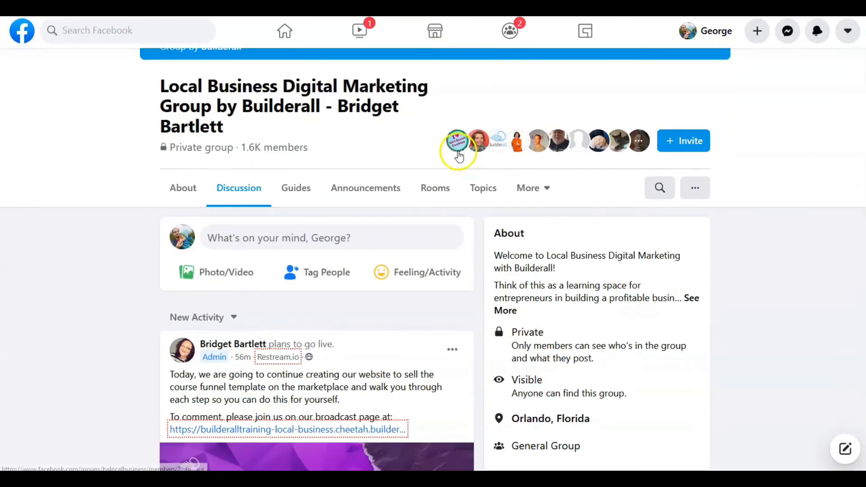
mouse_move(632, 155)
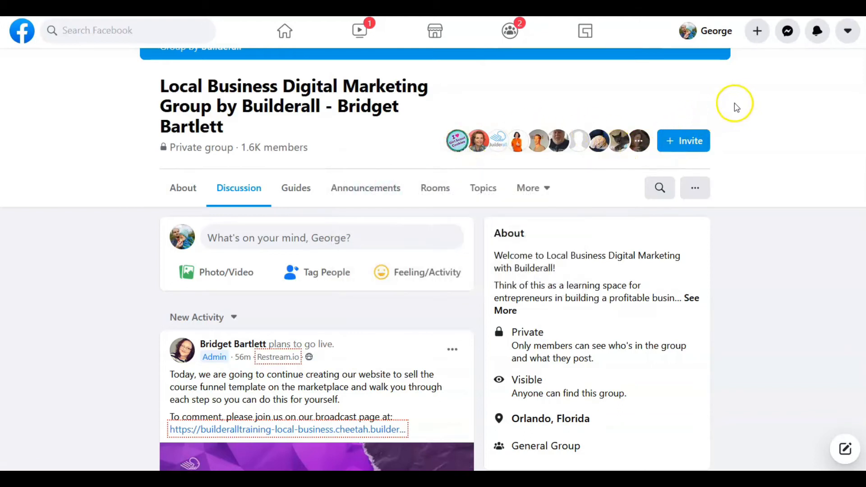
mouse_move(481, 212)
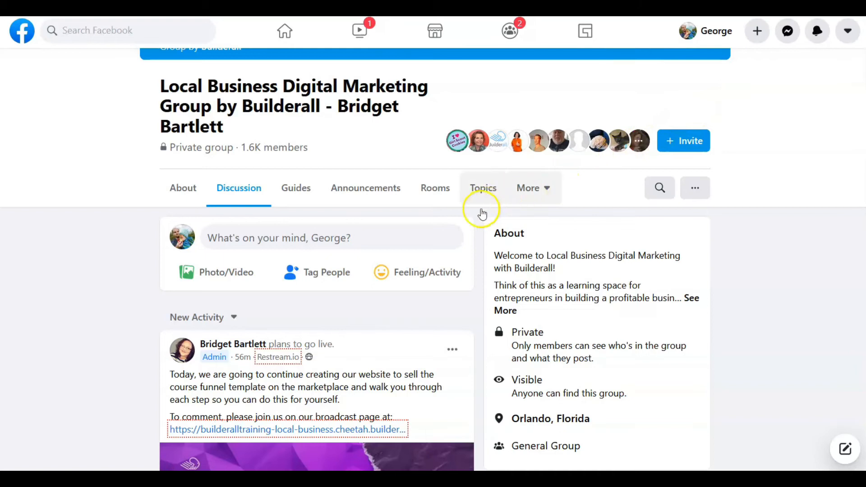
scroll(down, 3)
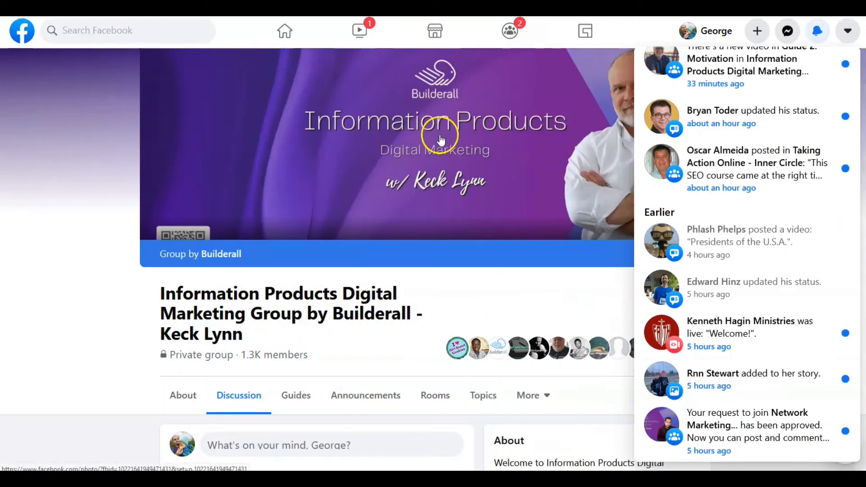
scroll(down, 3)
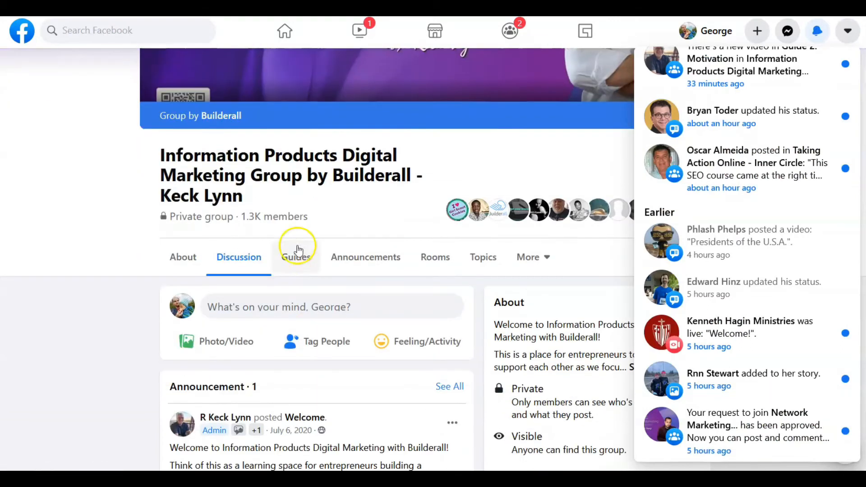
scroll(down, 3)
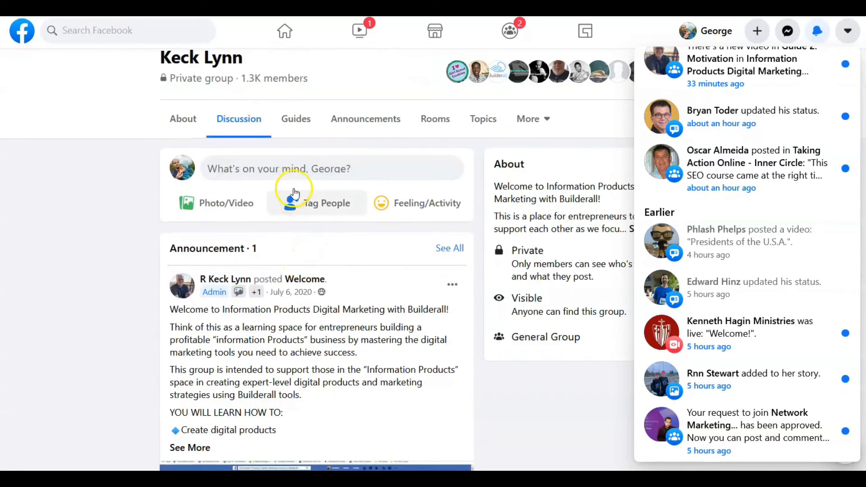
scroll(down, 3)
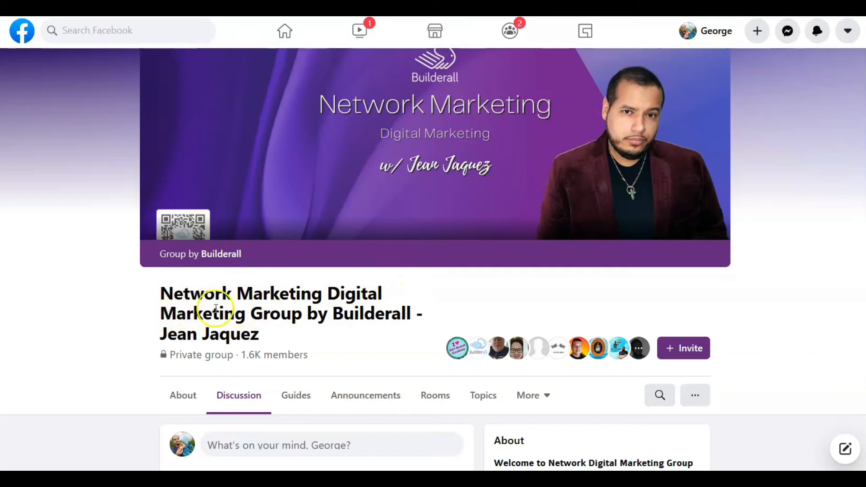
mouse_move(309, 313)
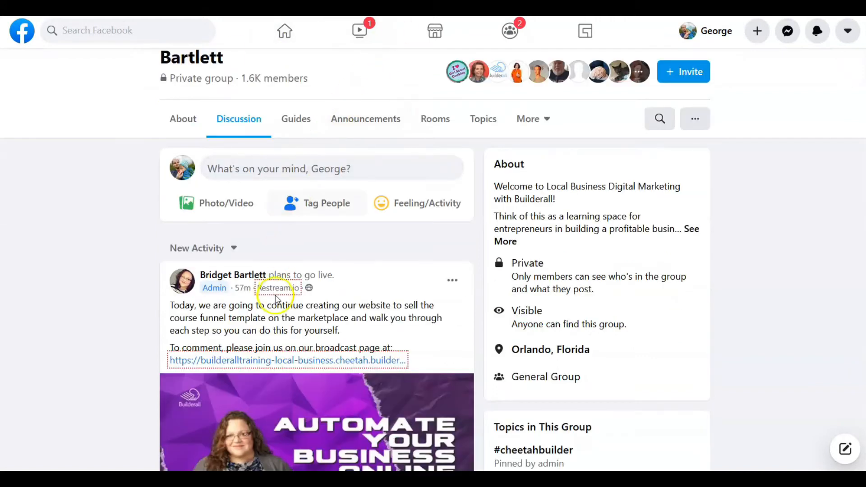
scroll(up, 3)
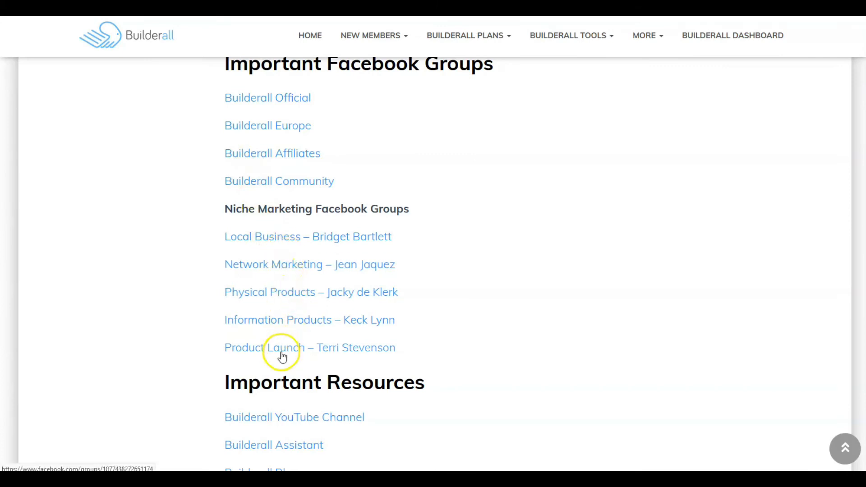
Scroll through Important Resources to the Meeting and Training Schedule, then reveal the Builderall Tools menu.
scroll(down, 3)
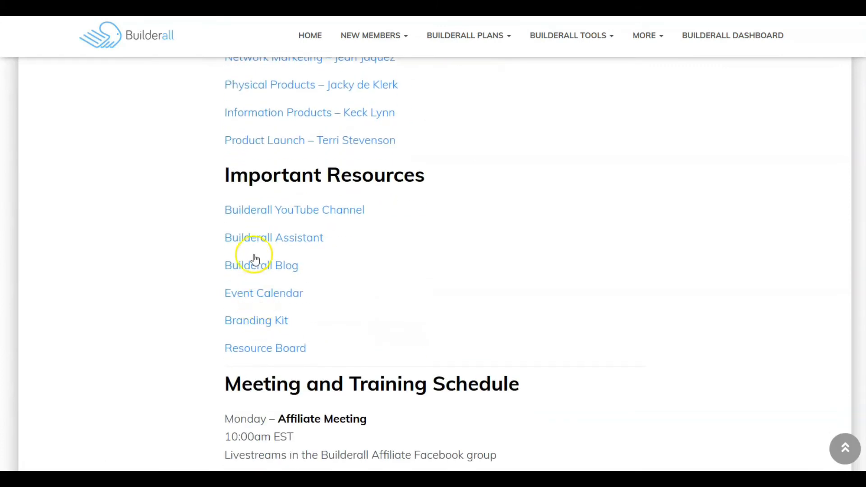
scroll(down, 3)
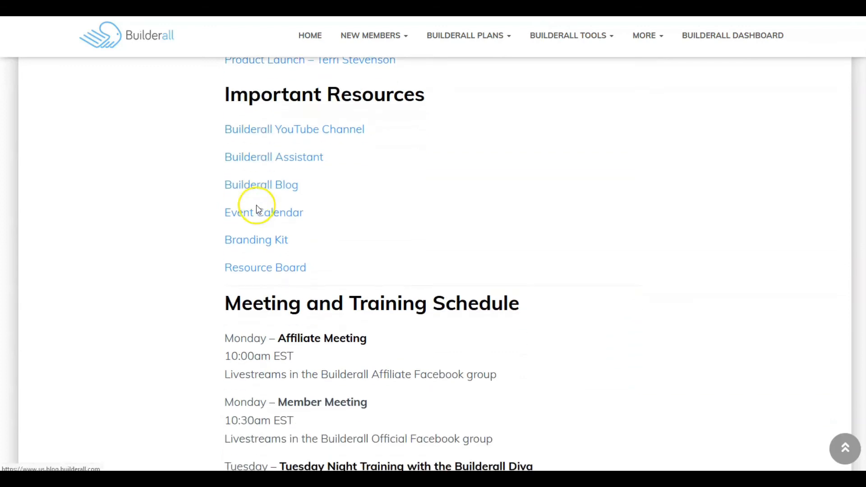
scroll(down, 3)
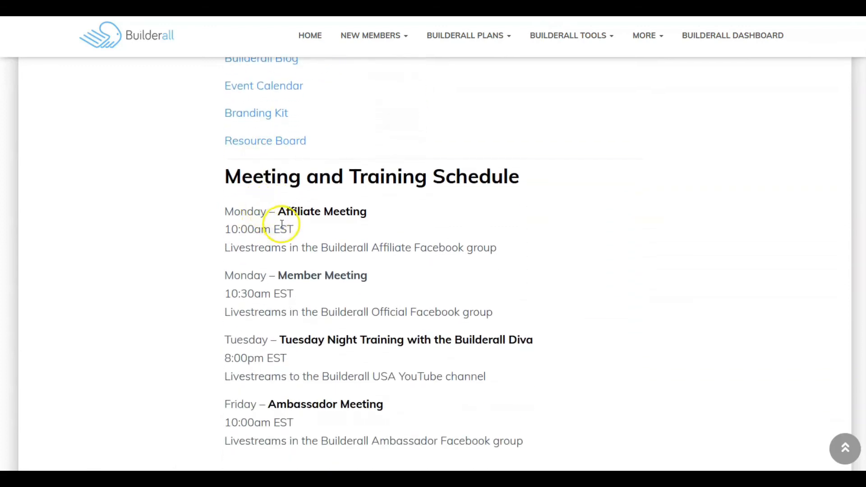
mouse_move(275, 296)
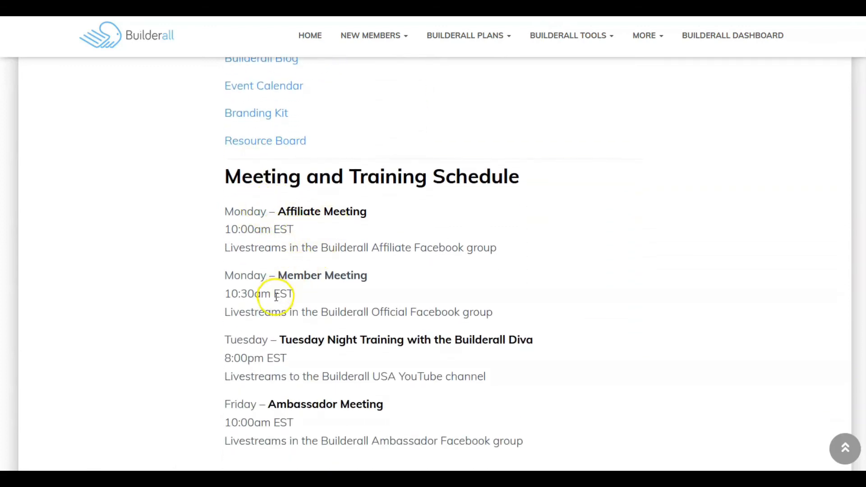
scroll(down, 3)
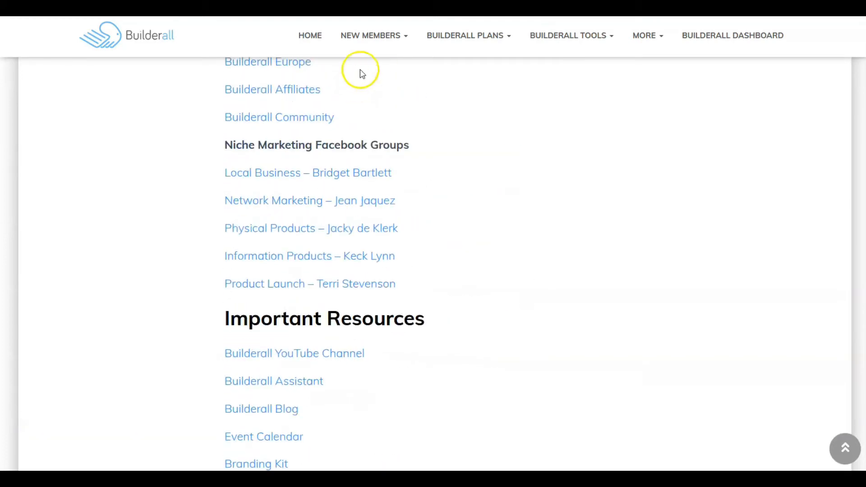
click(465, 36)
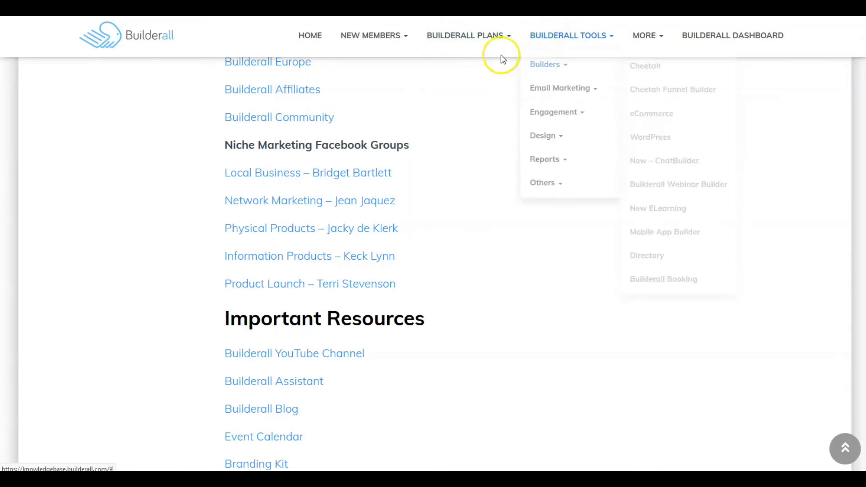
Browse the Affiliates article list, then open Getting Started with Builderall Tools under New Members.
click(466, 36)
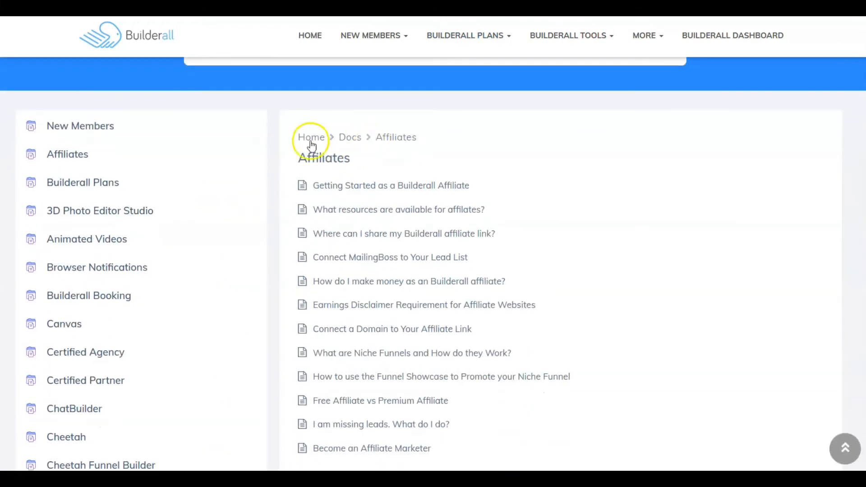
mouse_move(142, 290)
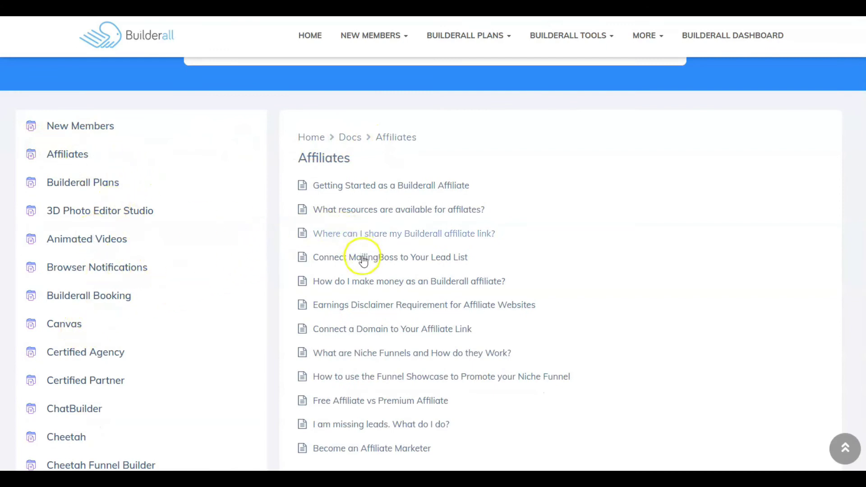
mouse_move(364, 361)
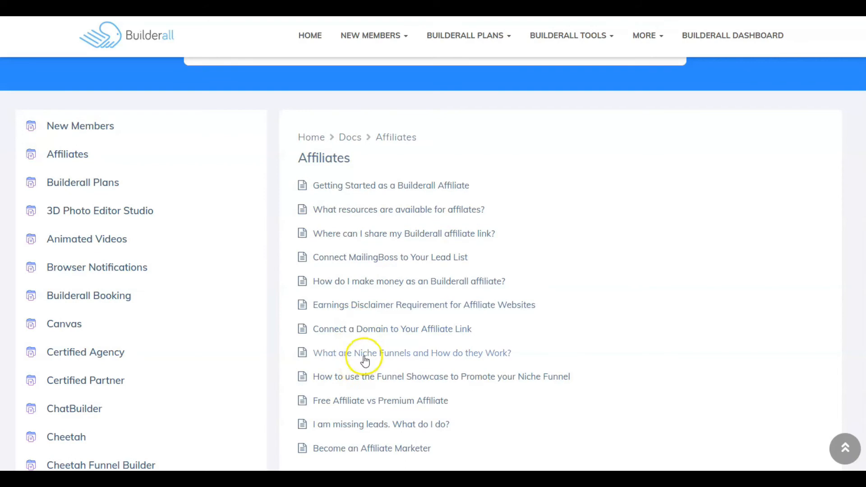
mouse_move(387, 411)
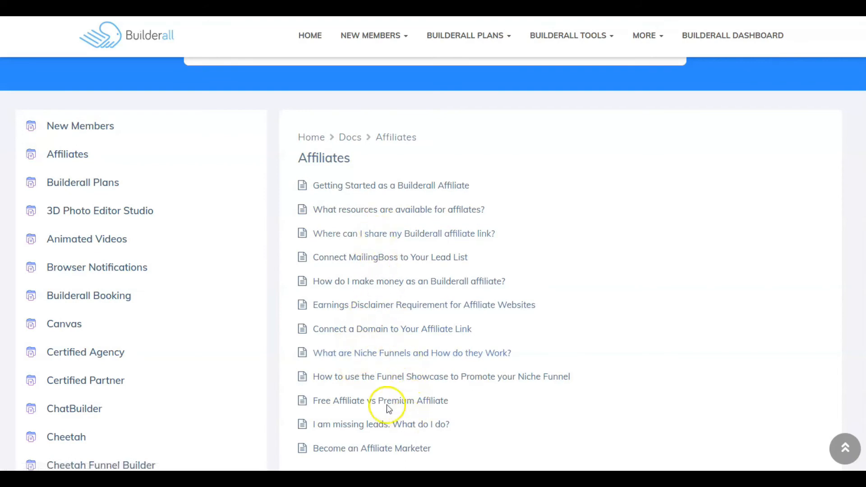
click(466, 36)
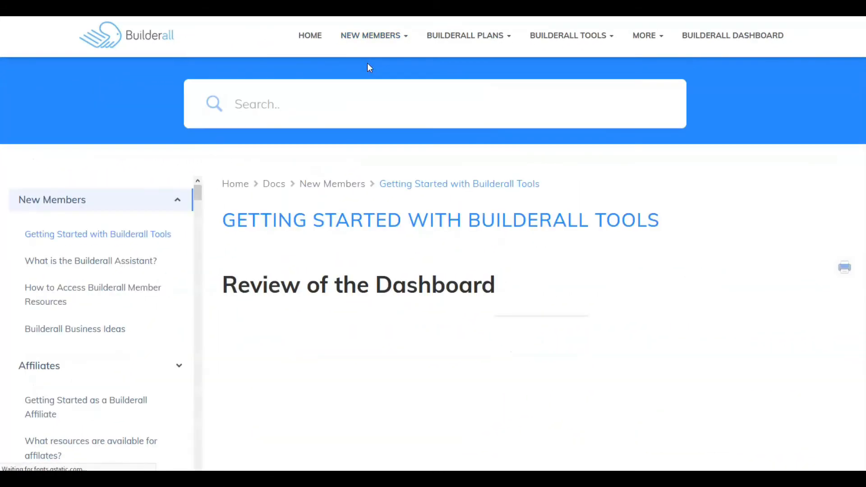
Scroll through the full Getting Started with Builderall Tools article.
scroll(down, 3)
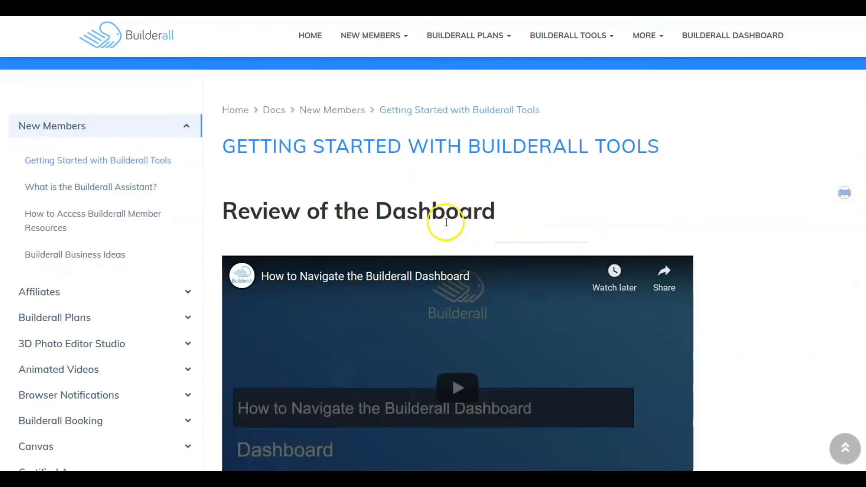
scroll(down, 3)
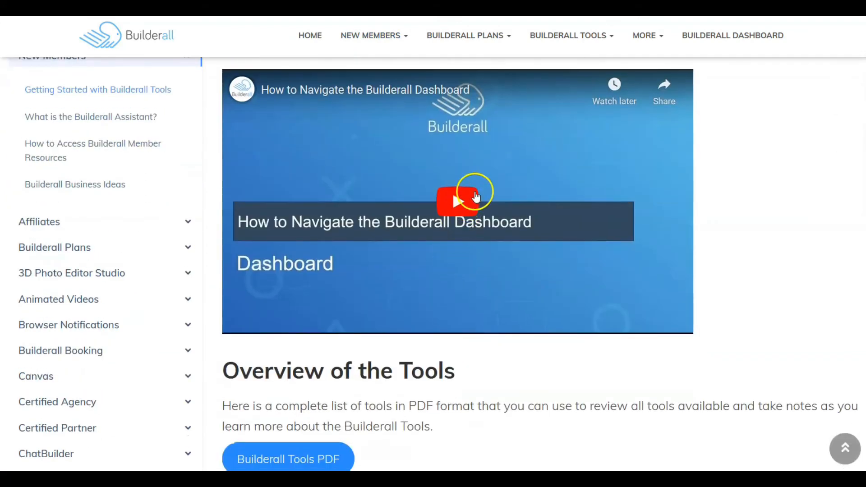
scroll(down, 3)
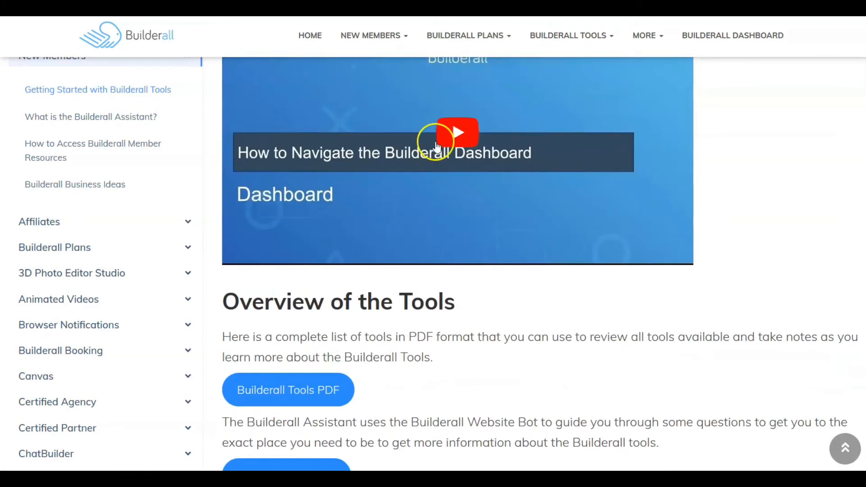
scroll(down, 3)
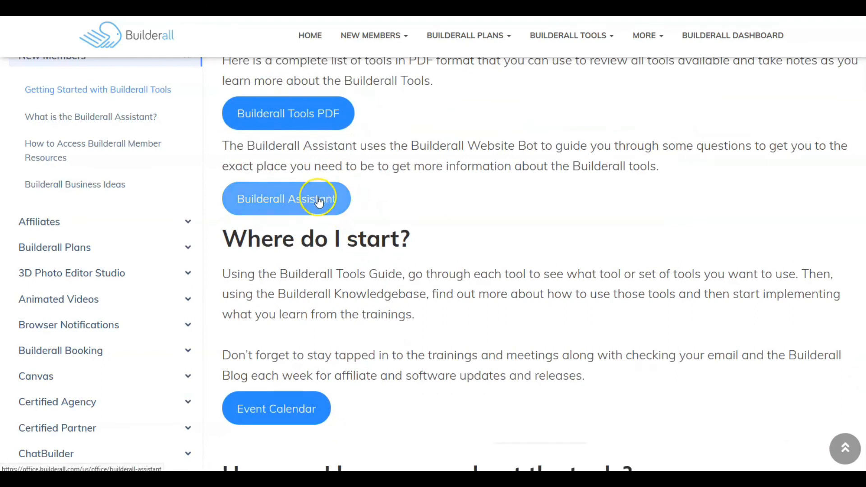
mouse_move(294, 155)
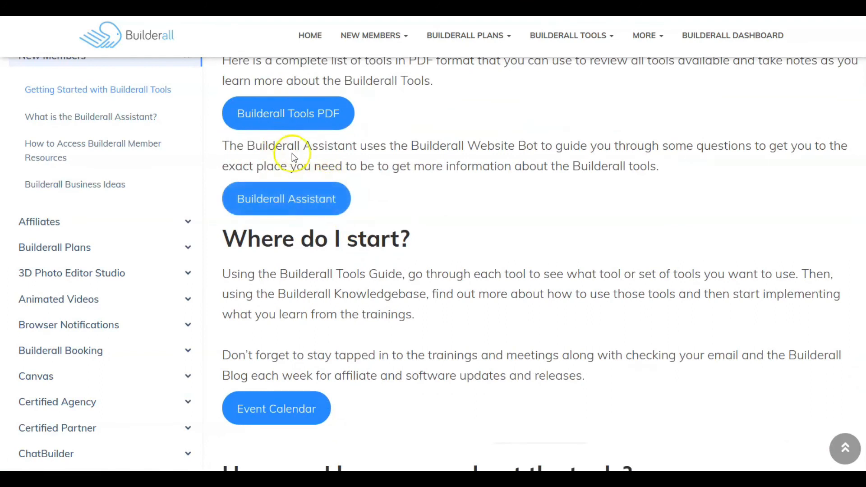
scroll(down, 3)
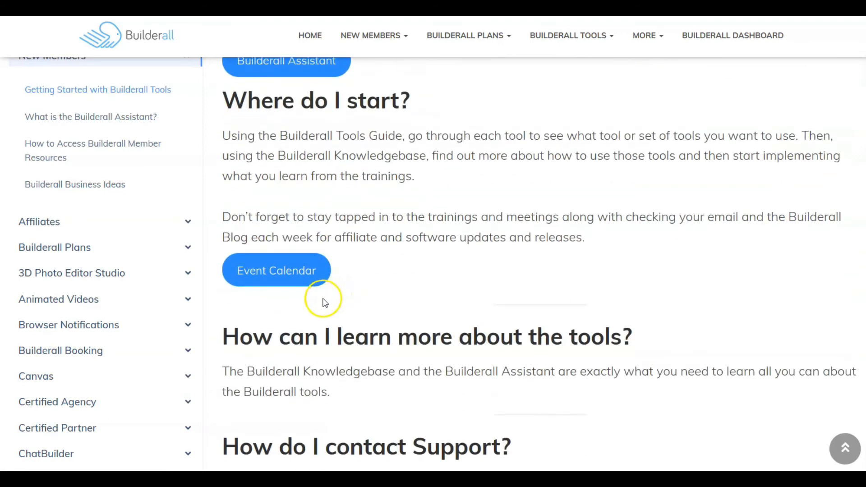
scroll(down, 3)
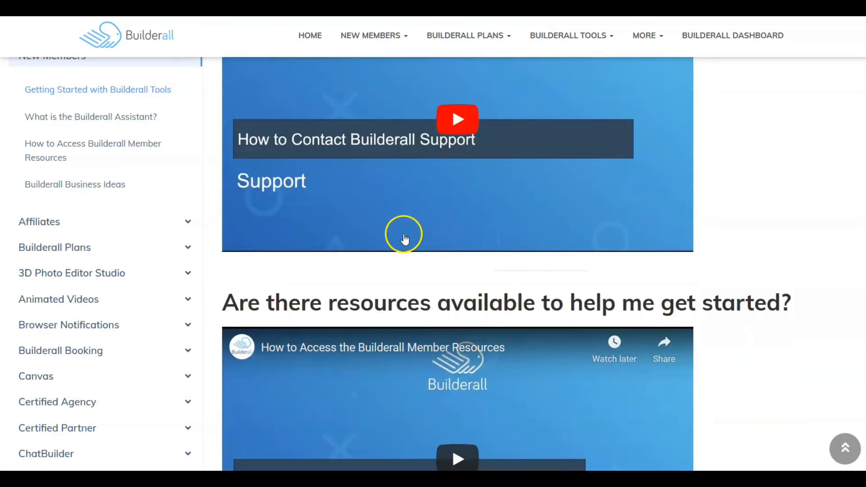
scroll(down, 3)
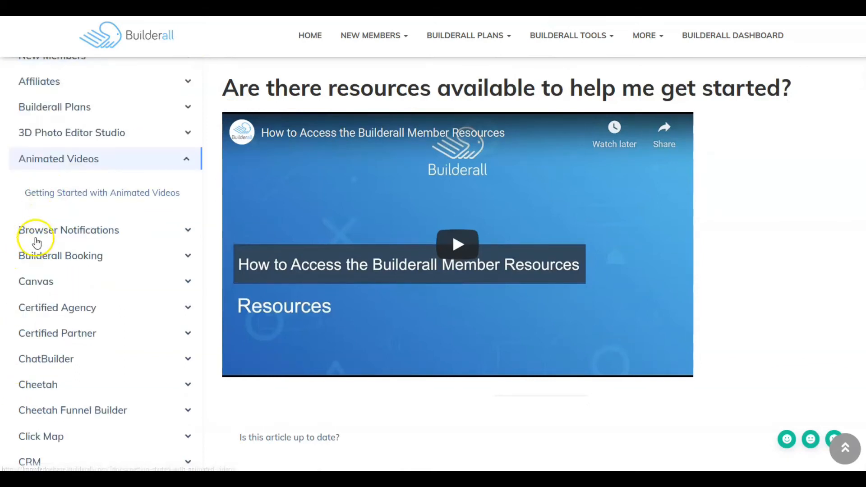
scroll(down, 3)
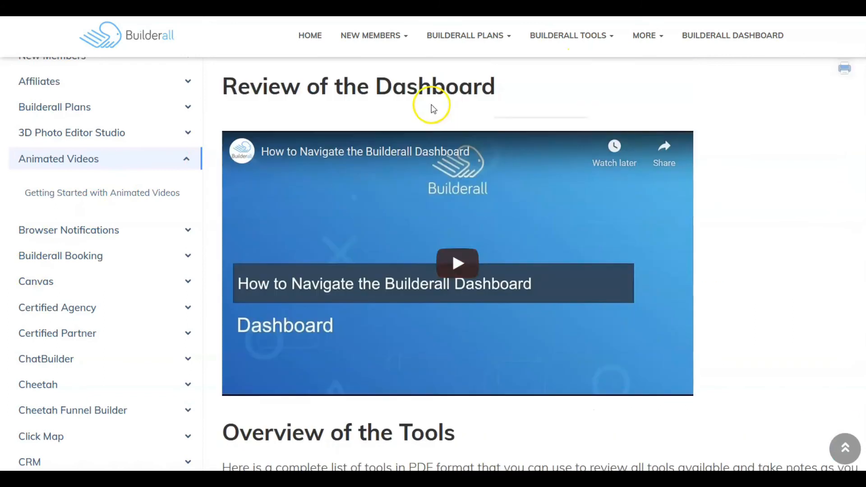
Glance over the Builderall Plans and Tools menus and return to the installed-tools dashboard.
click(465, 36)
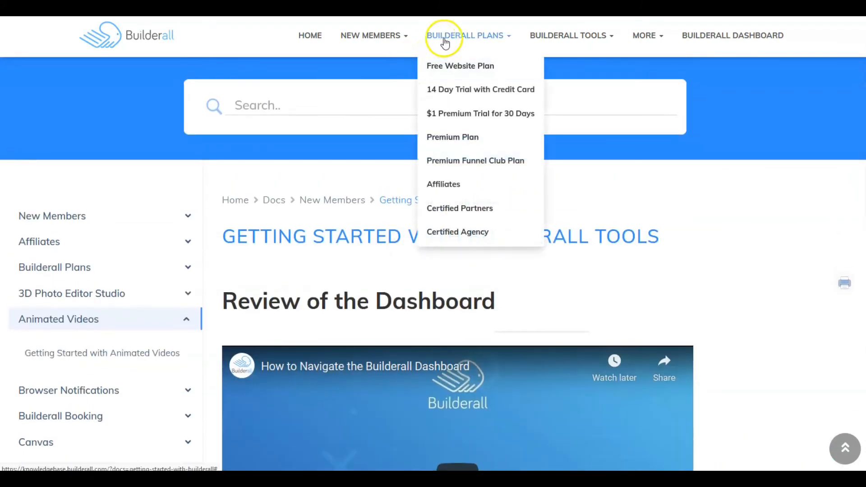
click(572, 36)
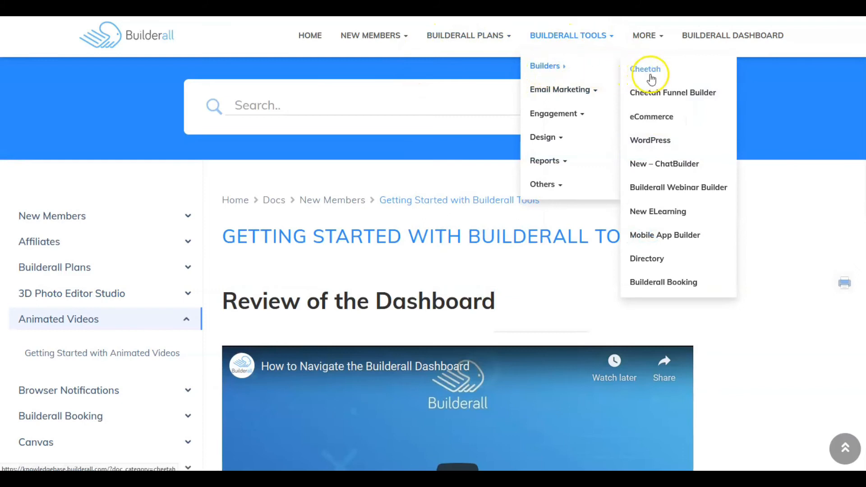
click(646, 70)
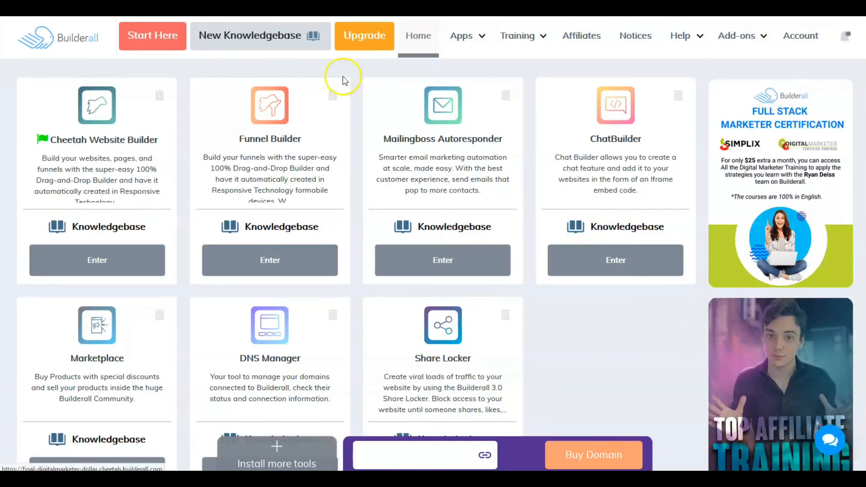
click(516, 36)
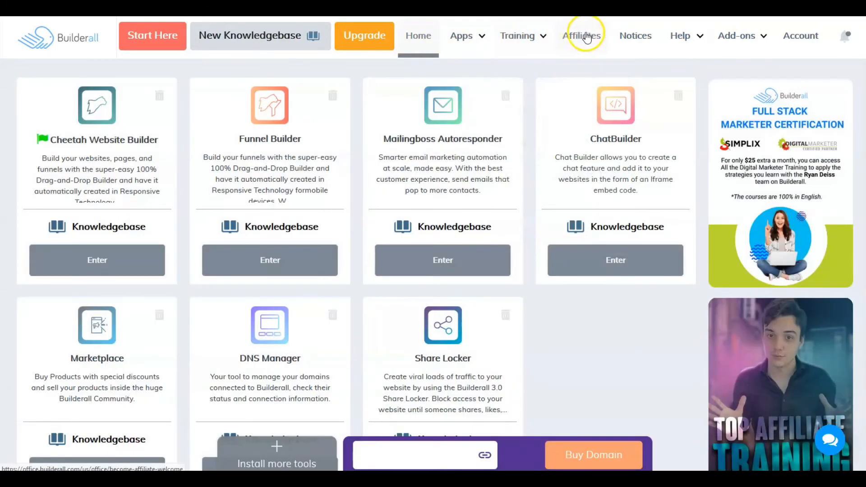
click(680, 36)
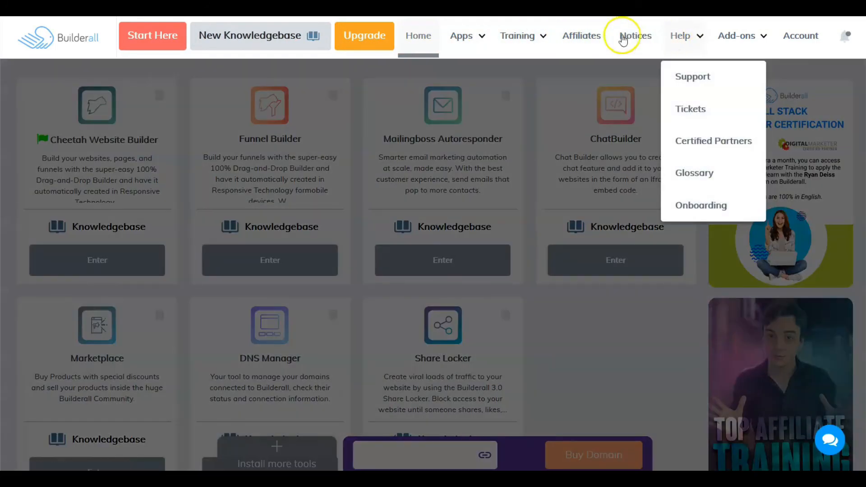
click(517, 36)
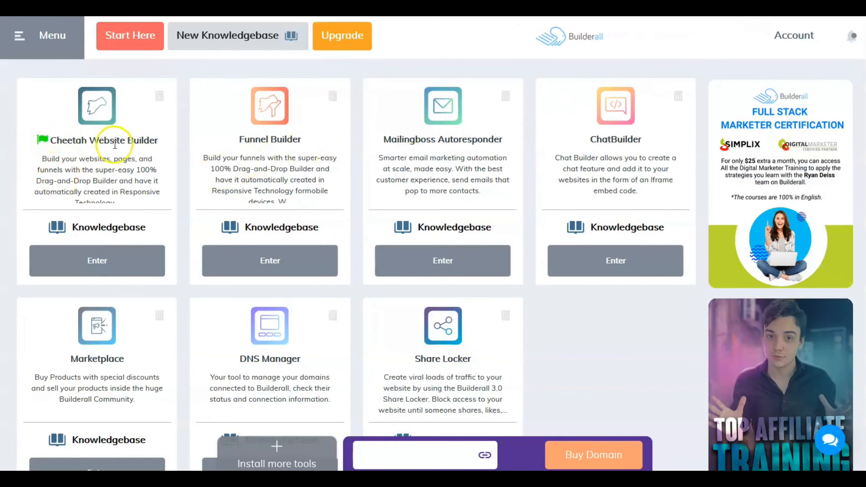
mouse_move(67, 311)
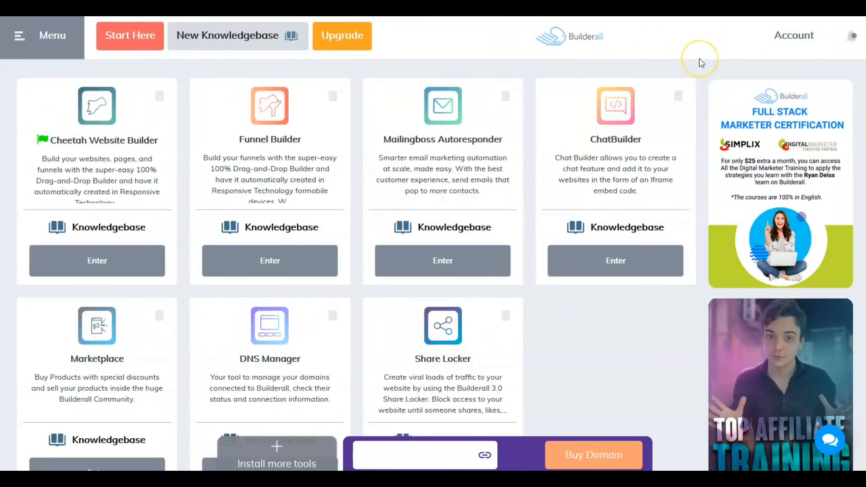
mouse_move(701, 62)
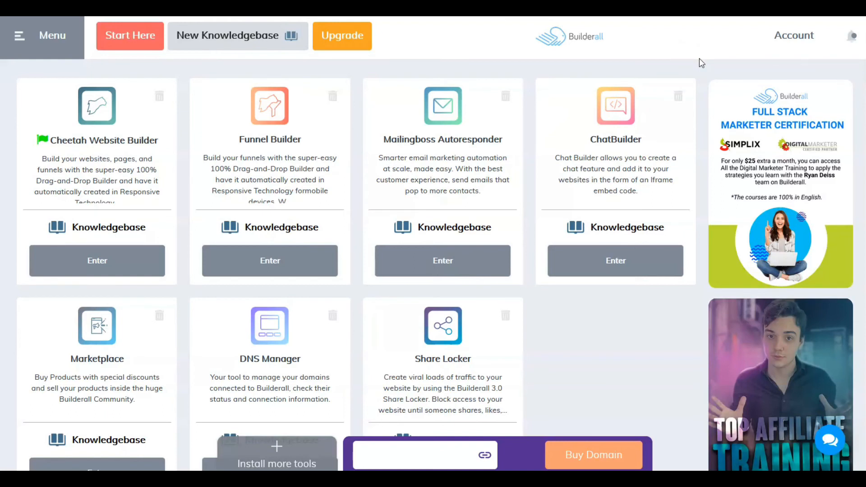
mouse_move(725, 116)
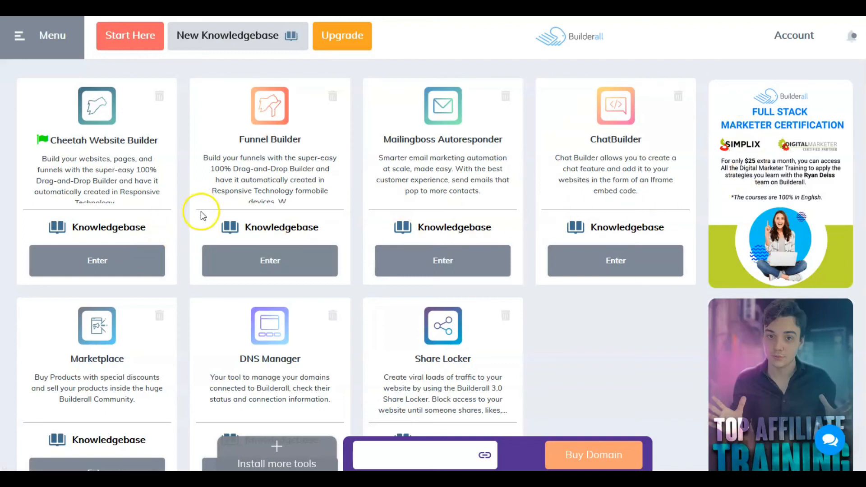
mouse_move(432, 145)
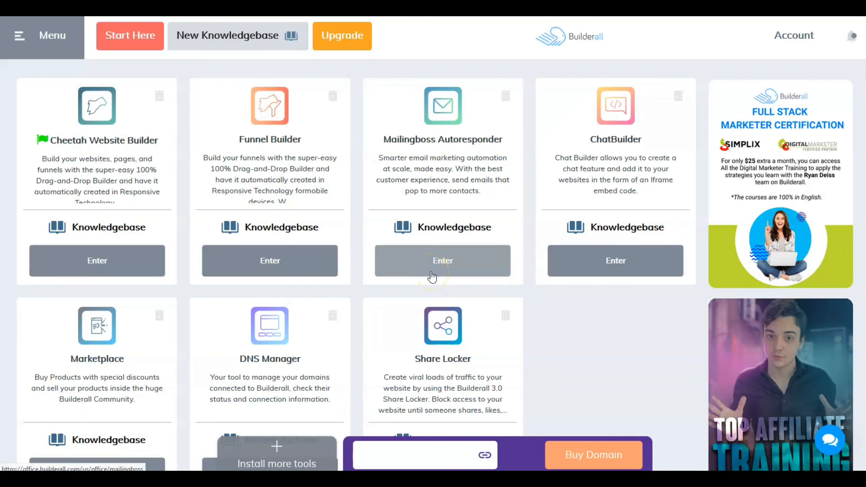
mouse_move(63, 130)
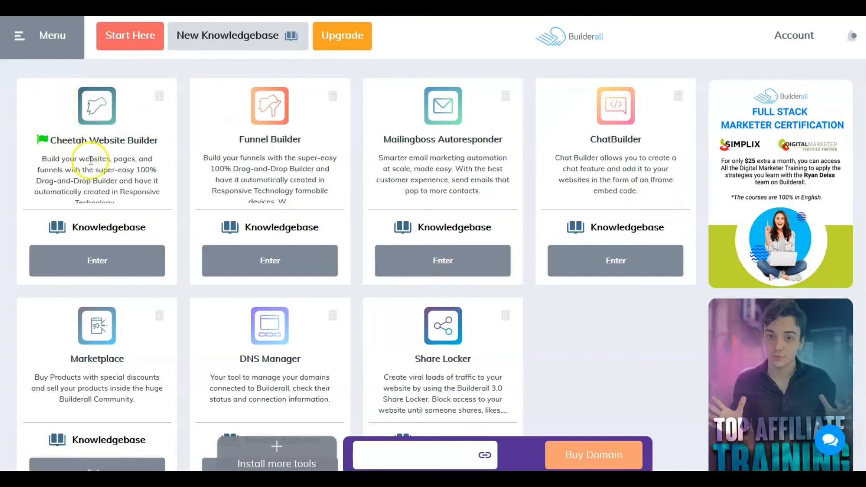
mouse_move(112, 215)
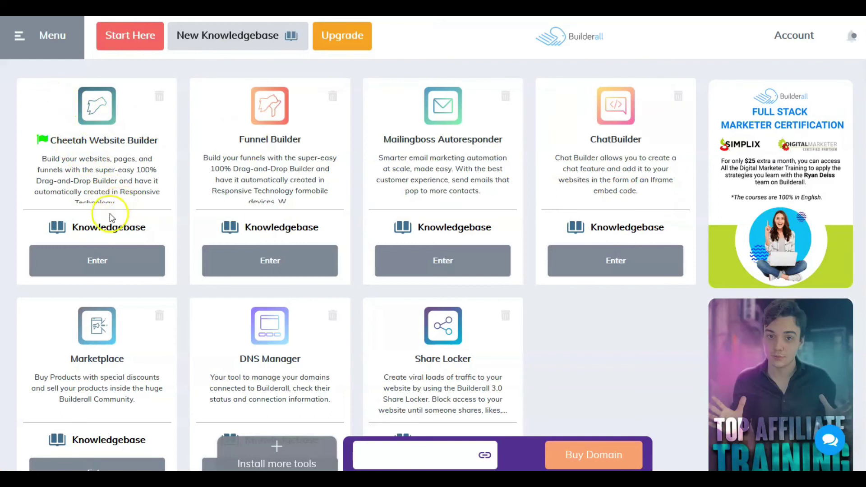
mouse_move(601, 95)
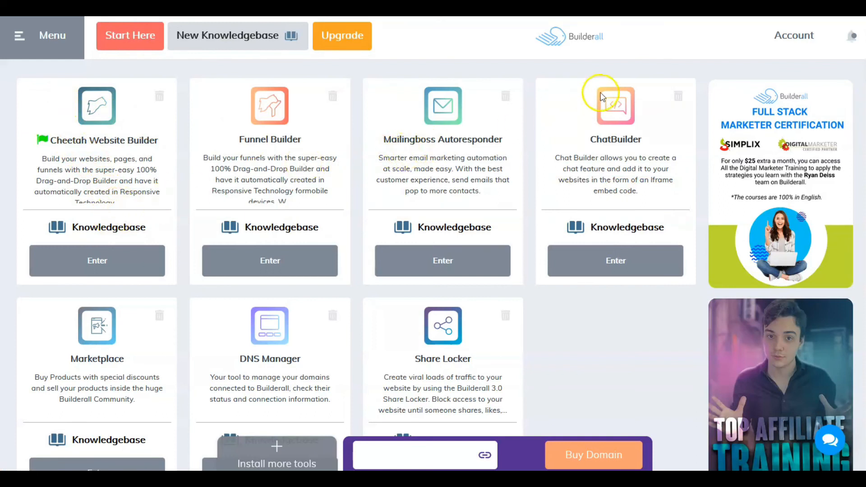
mouse_move(294, 155)
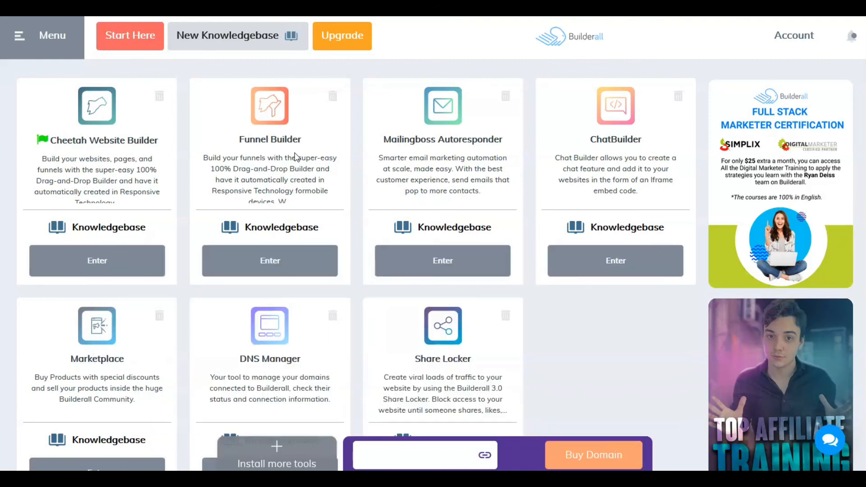
mouse_move(287, 155)
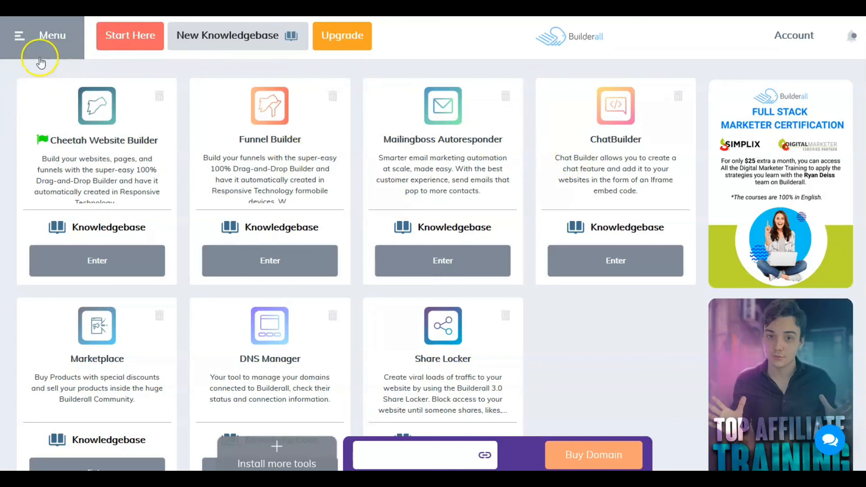
mouse_move(77, 104)
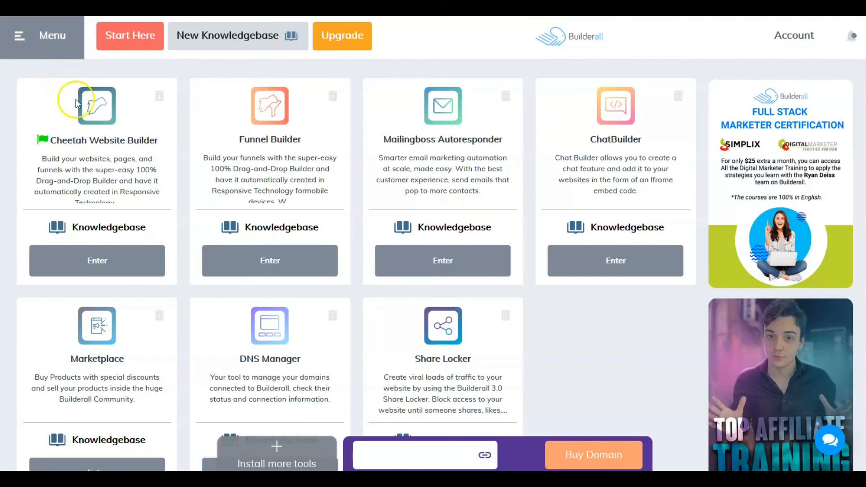
mouse_move(593, 307)
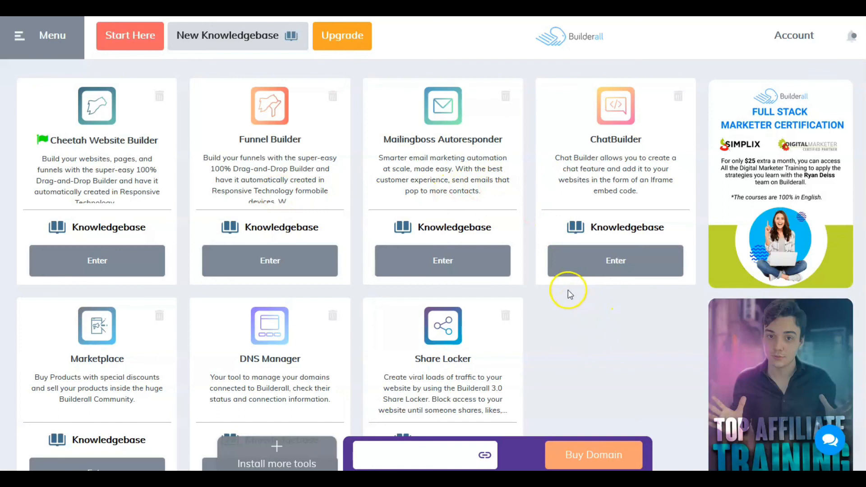
mouse_move(384, 208)
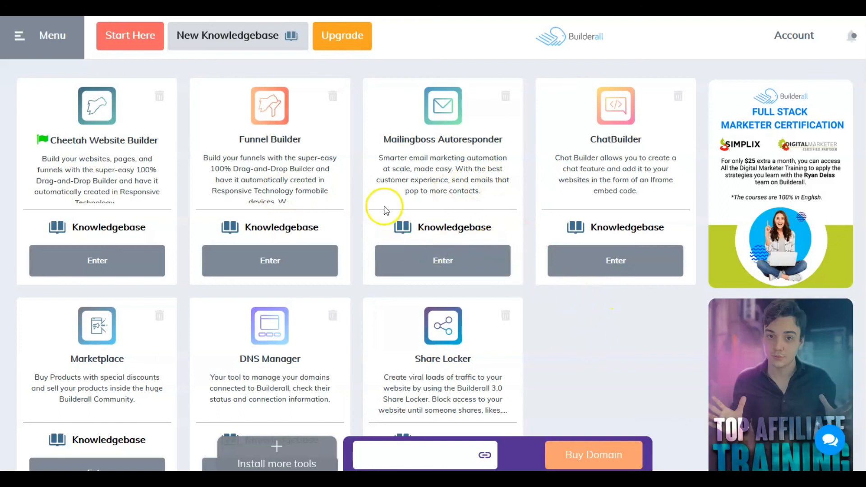
mouse_move(620, 319)
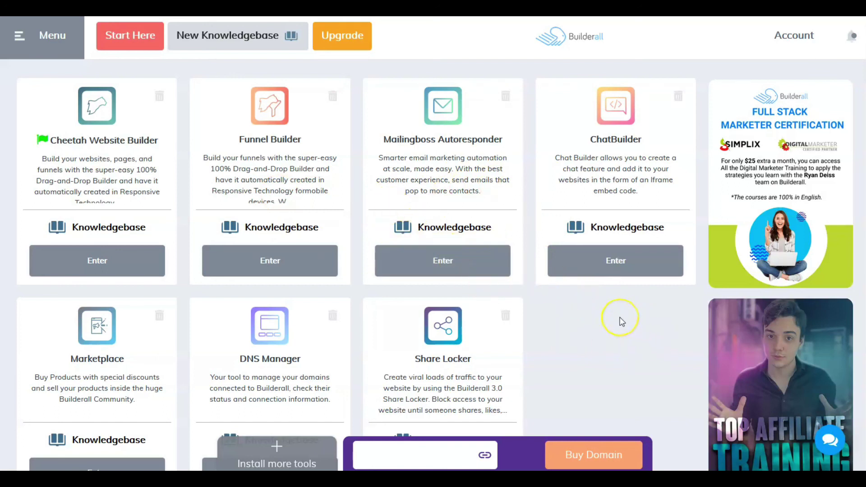